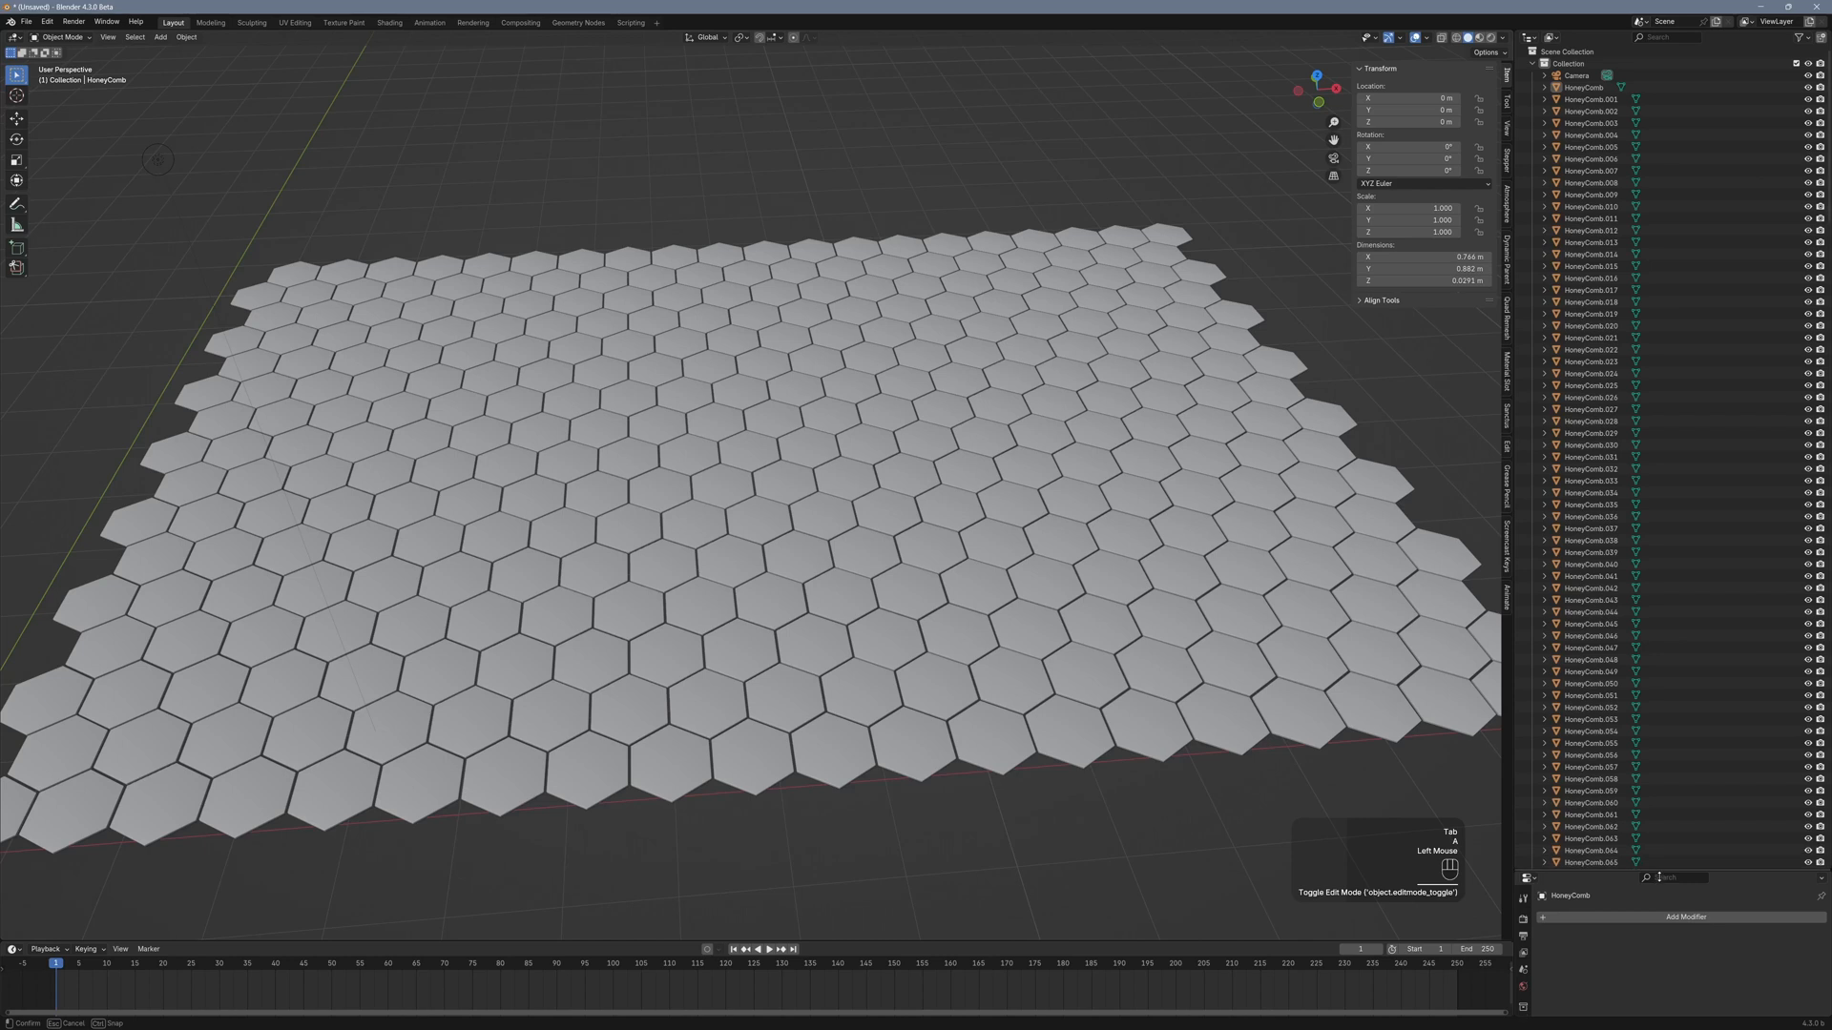
# Select a hexagon tile, then find 'extra' in Preferences and check Extra Mesh Objects
pyautogui.scroll(-3)
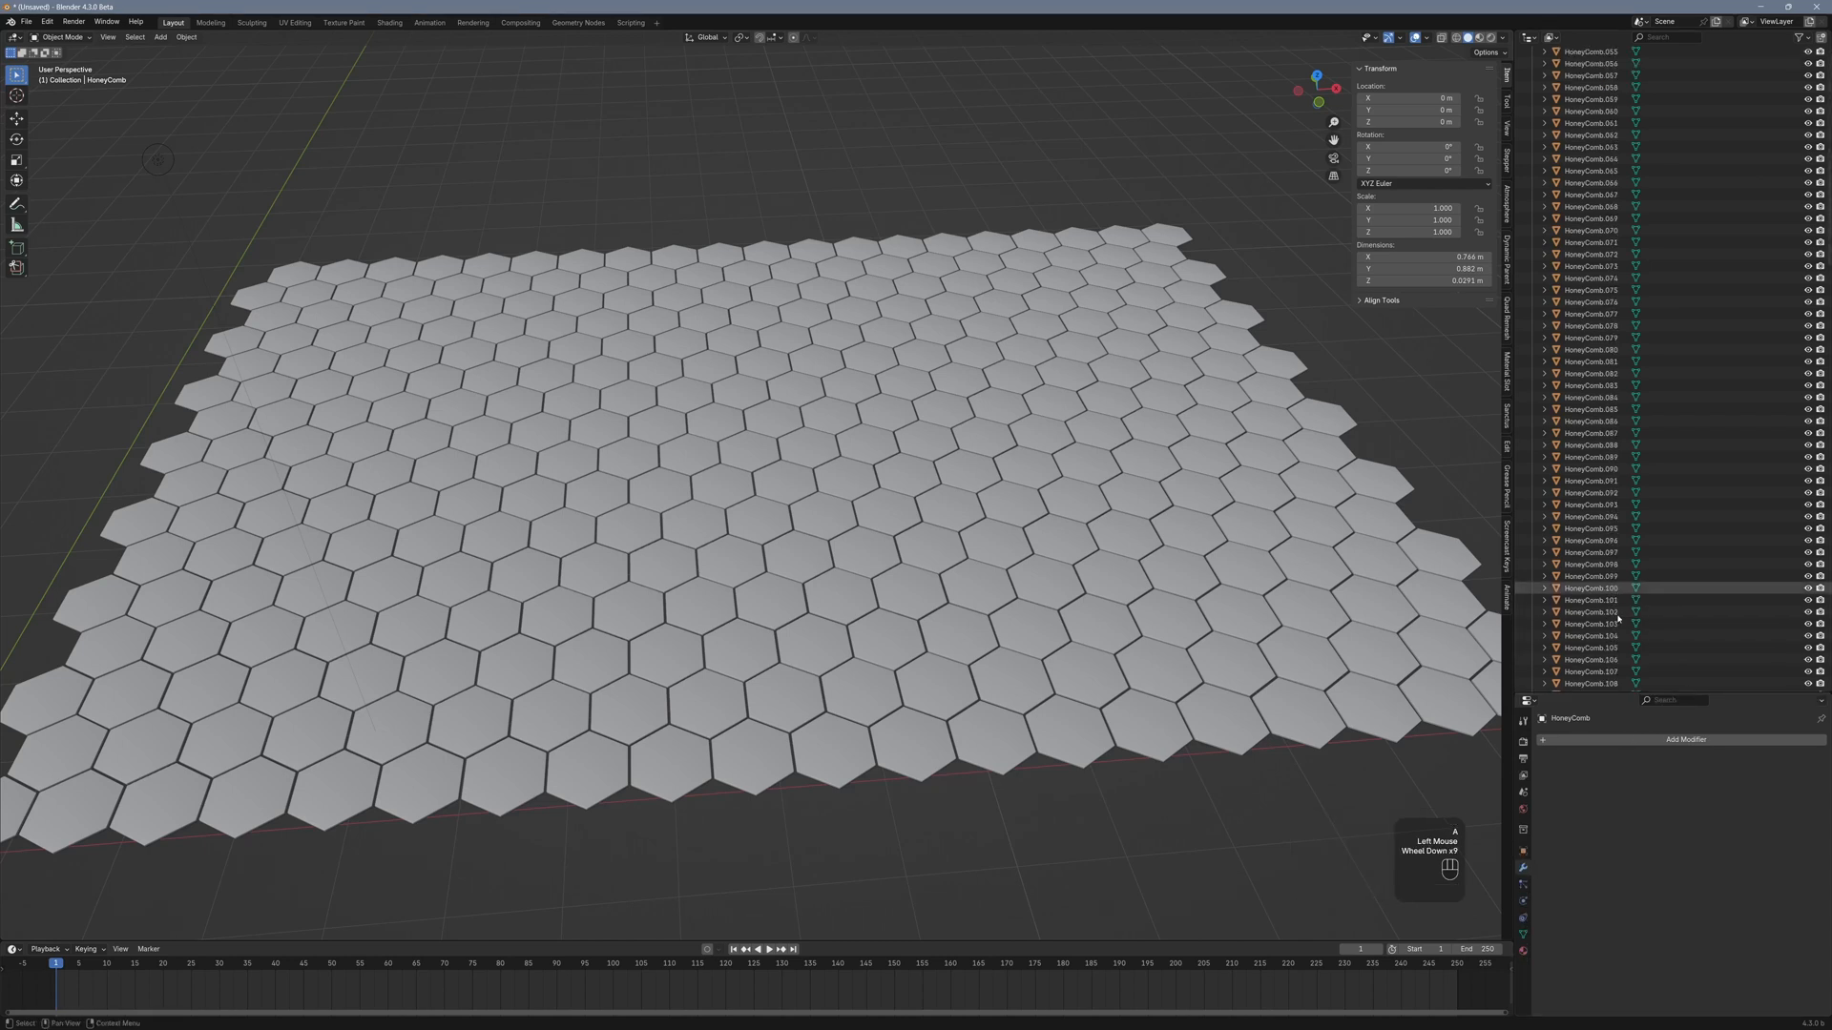
pyautogui.click(985, 435)
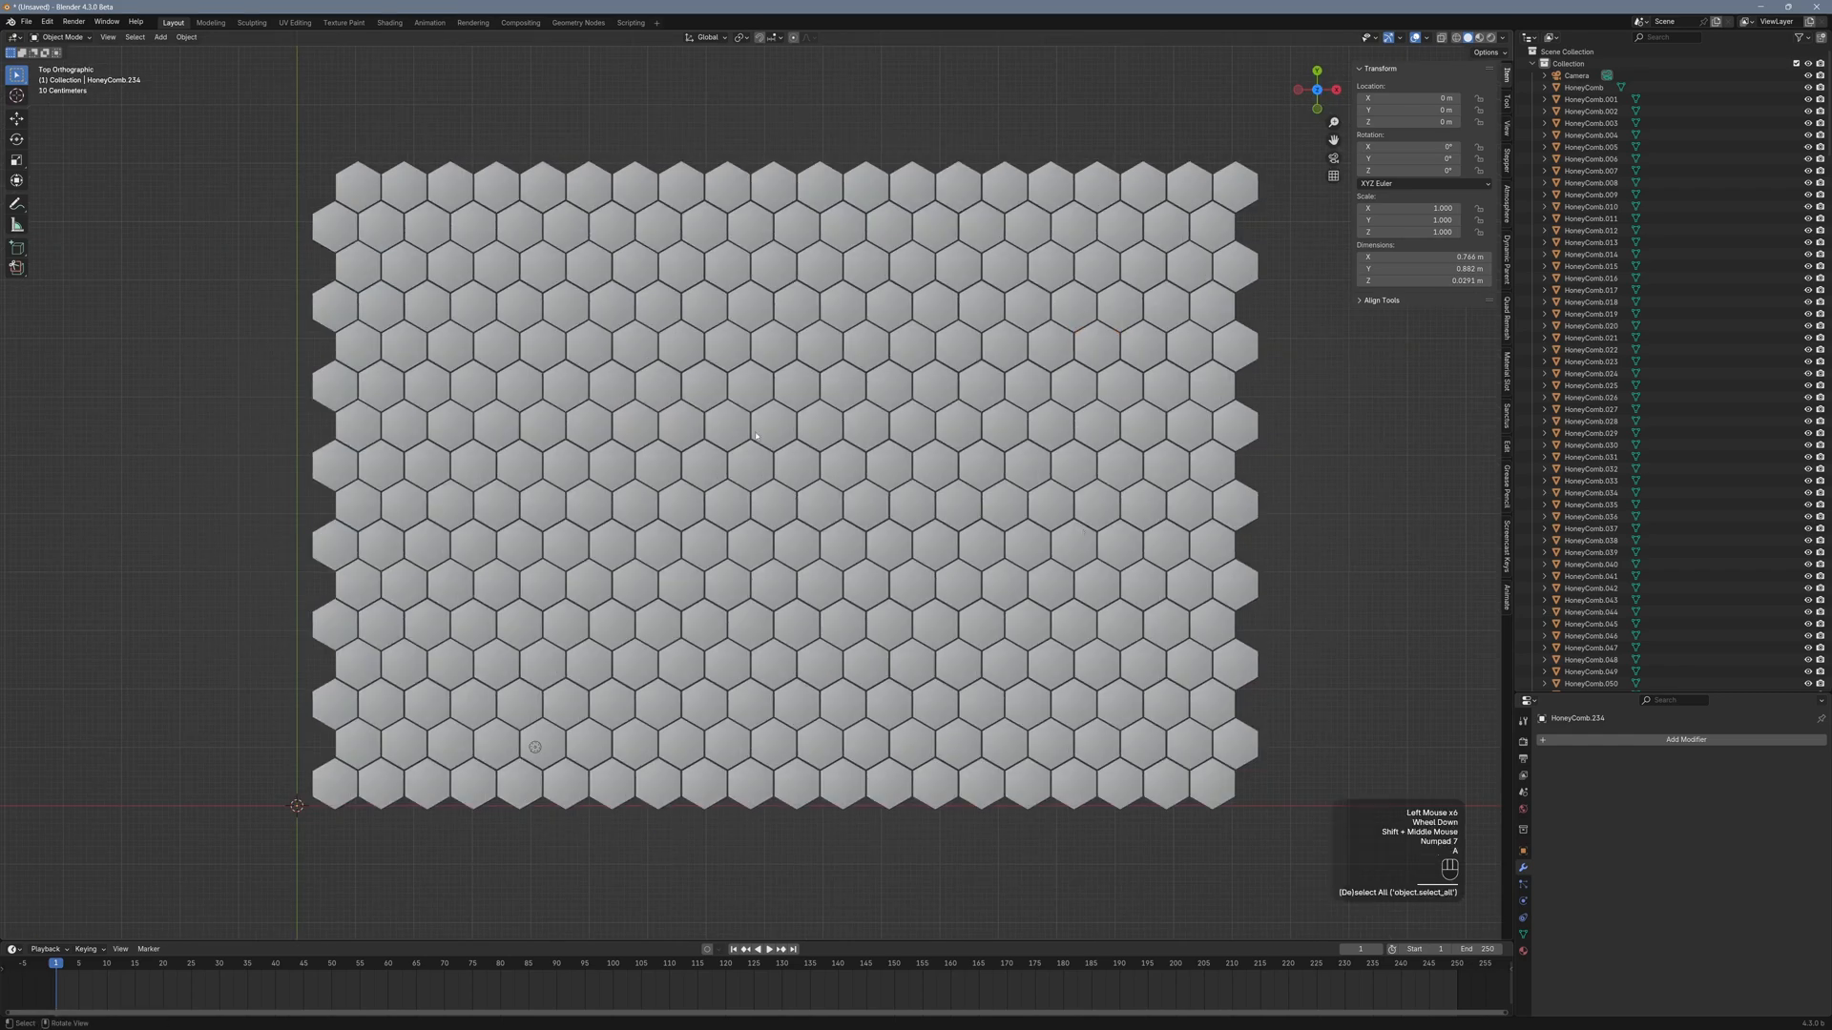
pyautogui.click(50, 52)
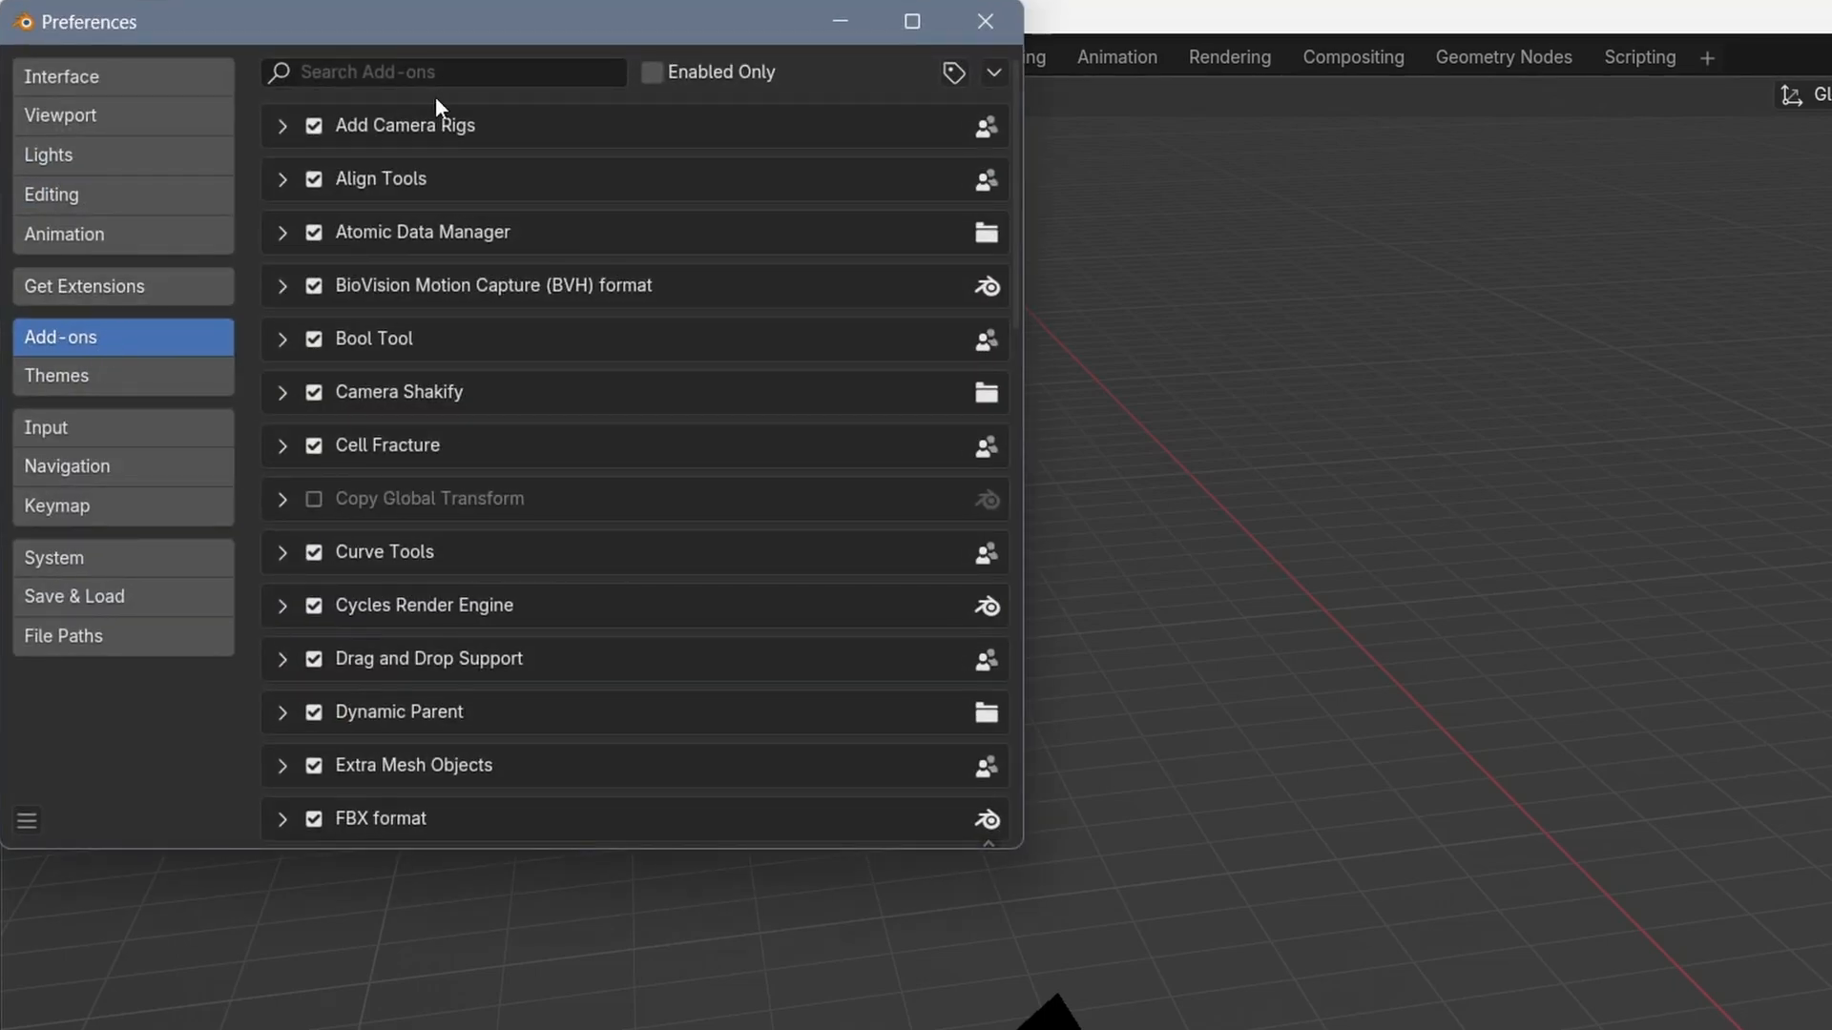
pyautogui.write('extra')
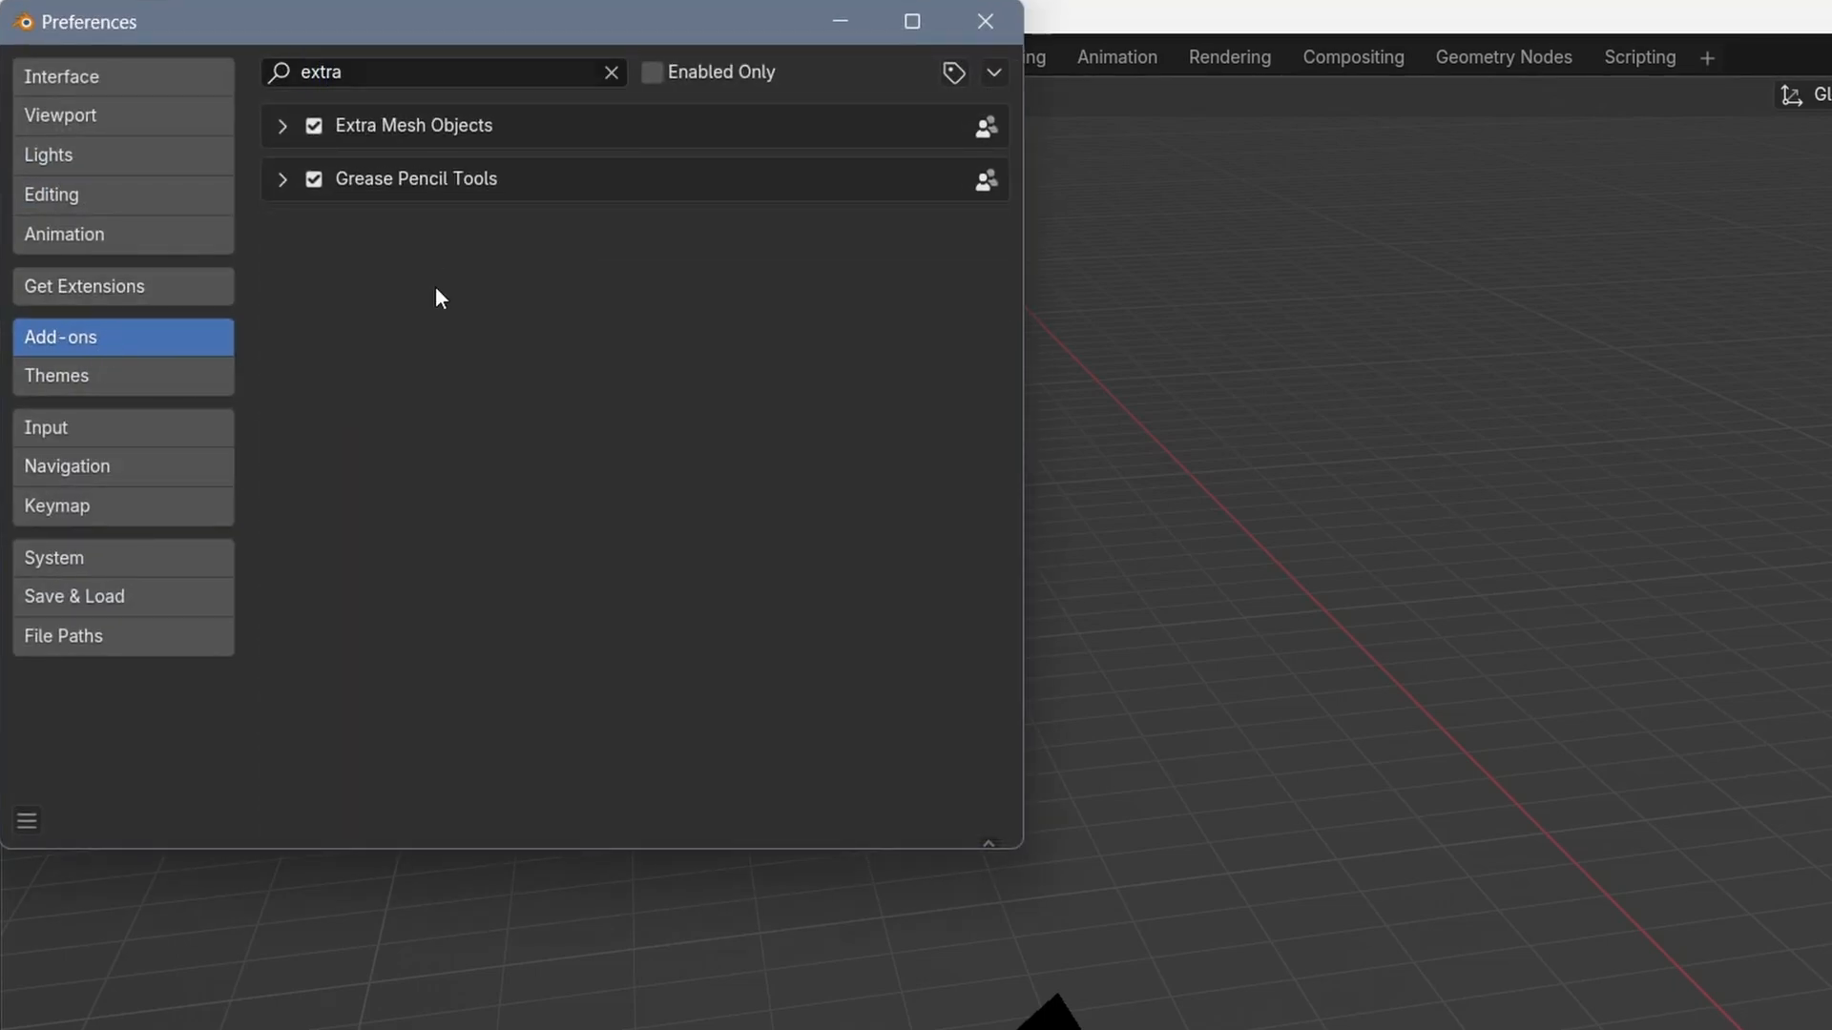
pyautogui.click(281, 125)
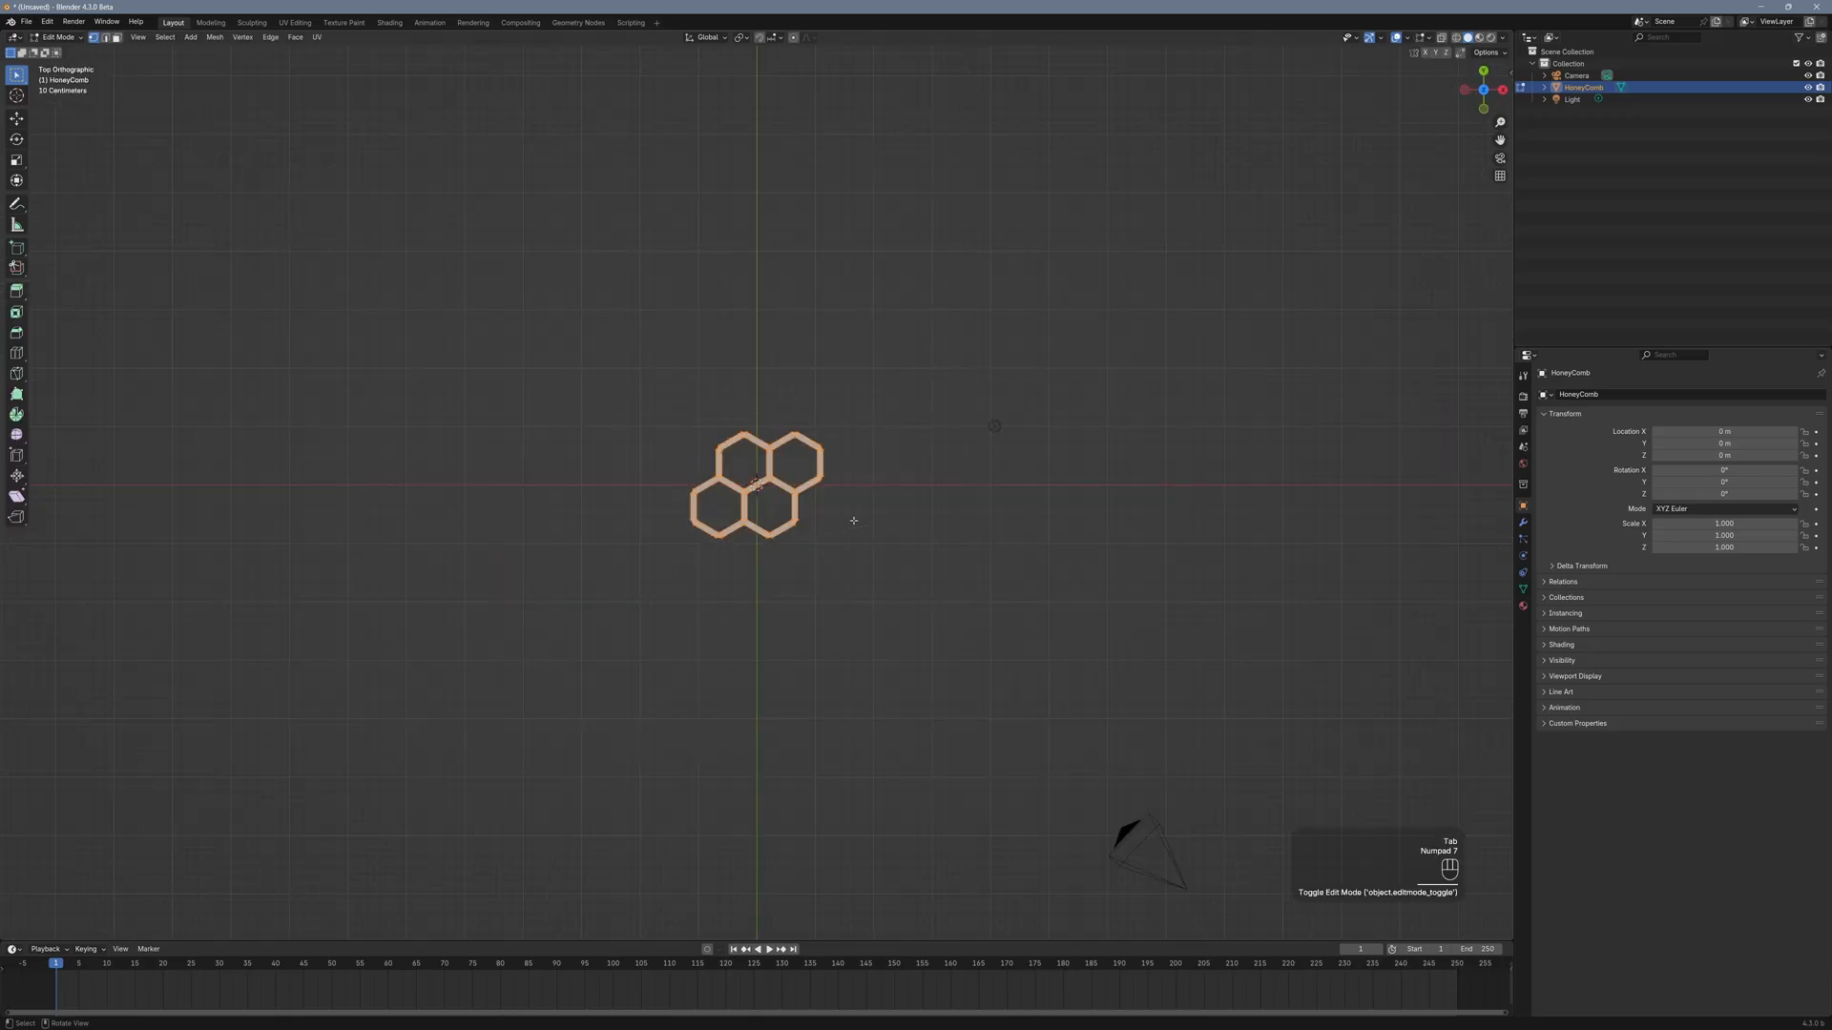
# Delete the extra hexagons, keeping a single hexagon outline for filling and extruding
pyautogui.scroll(3)
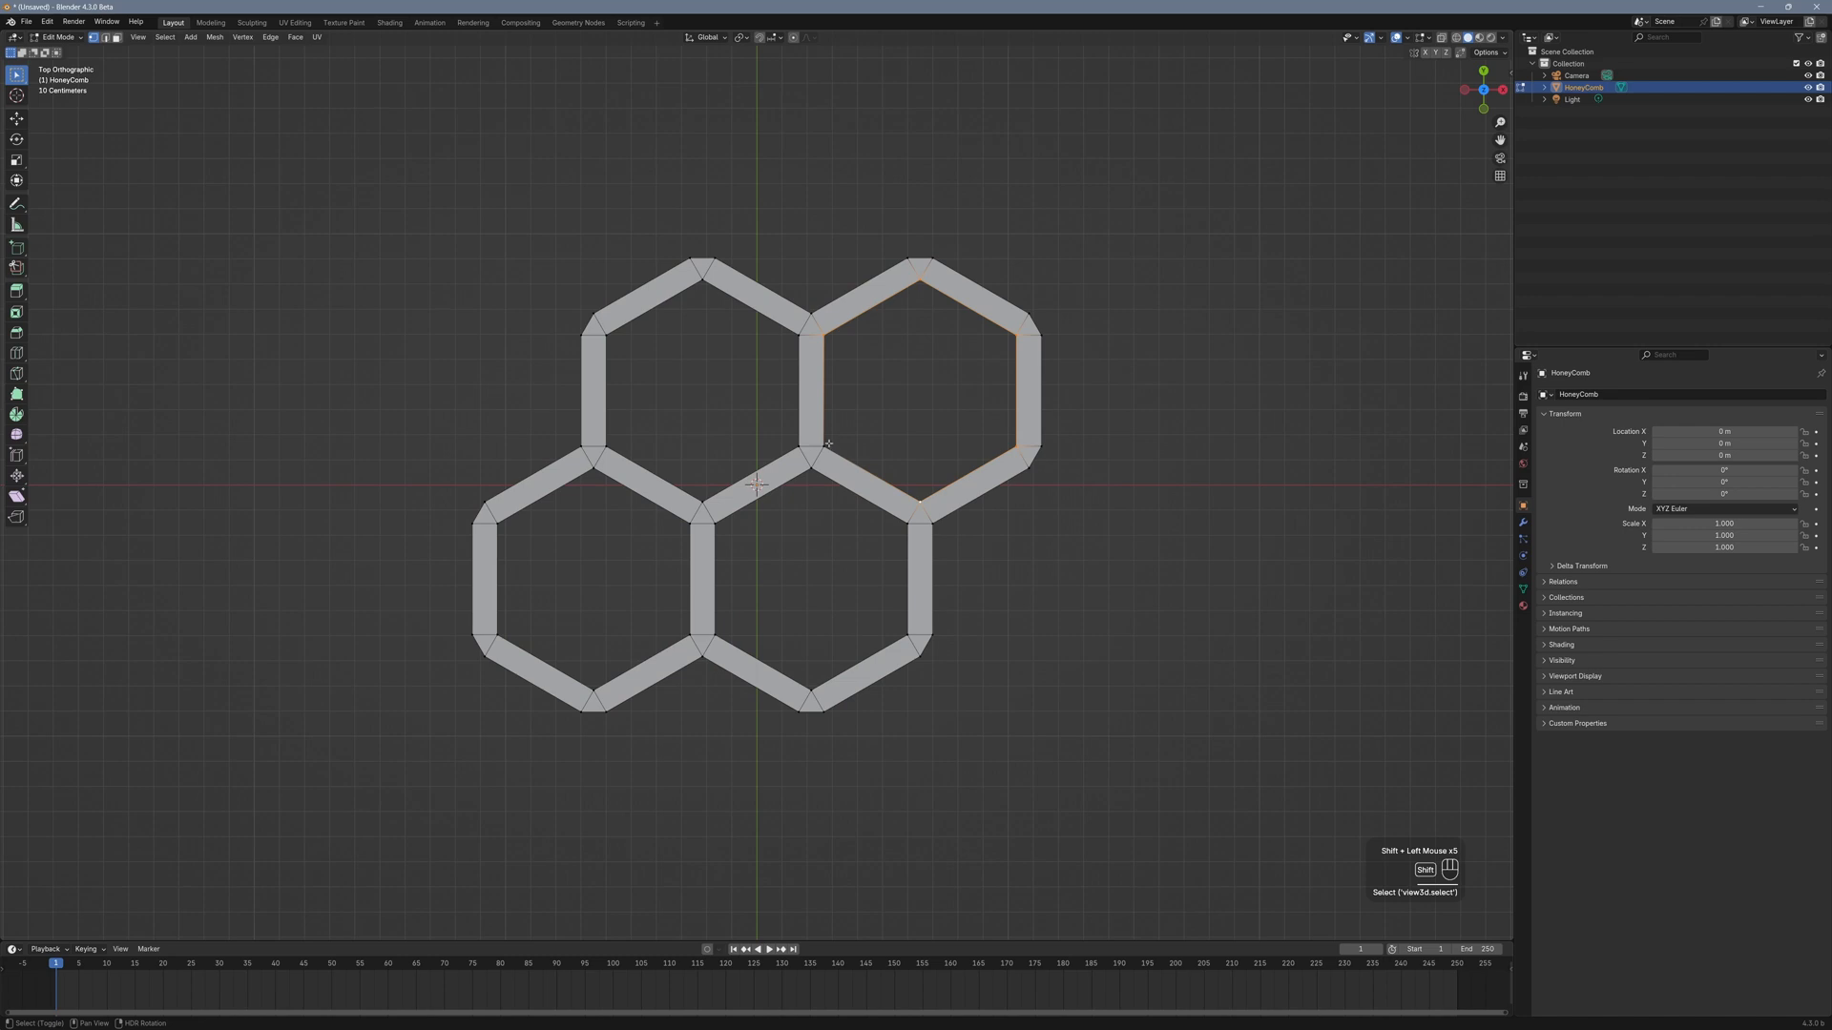
pyautogui.press('x')
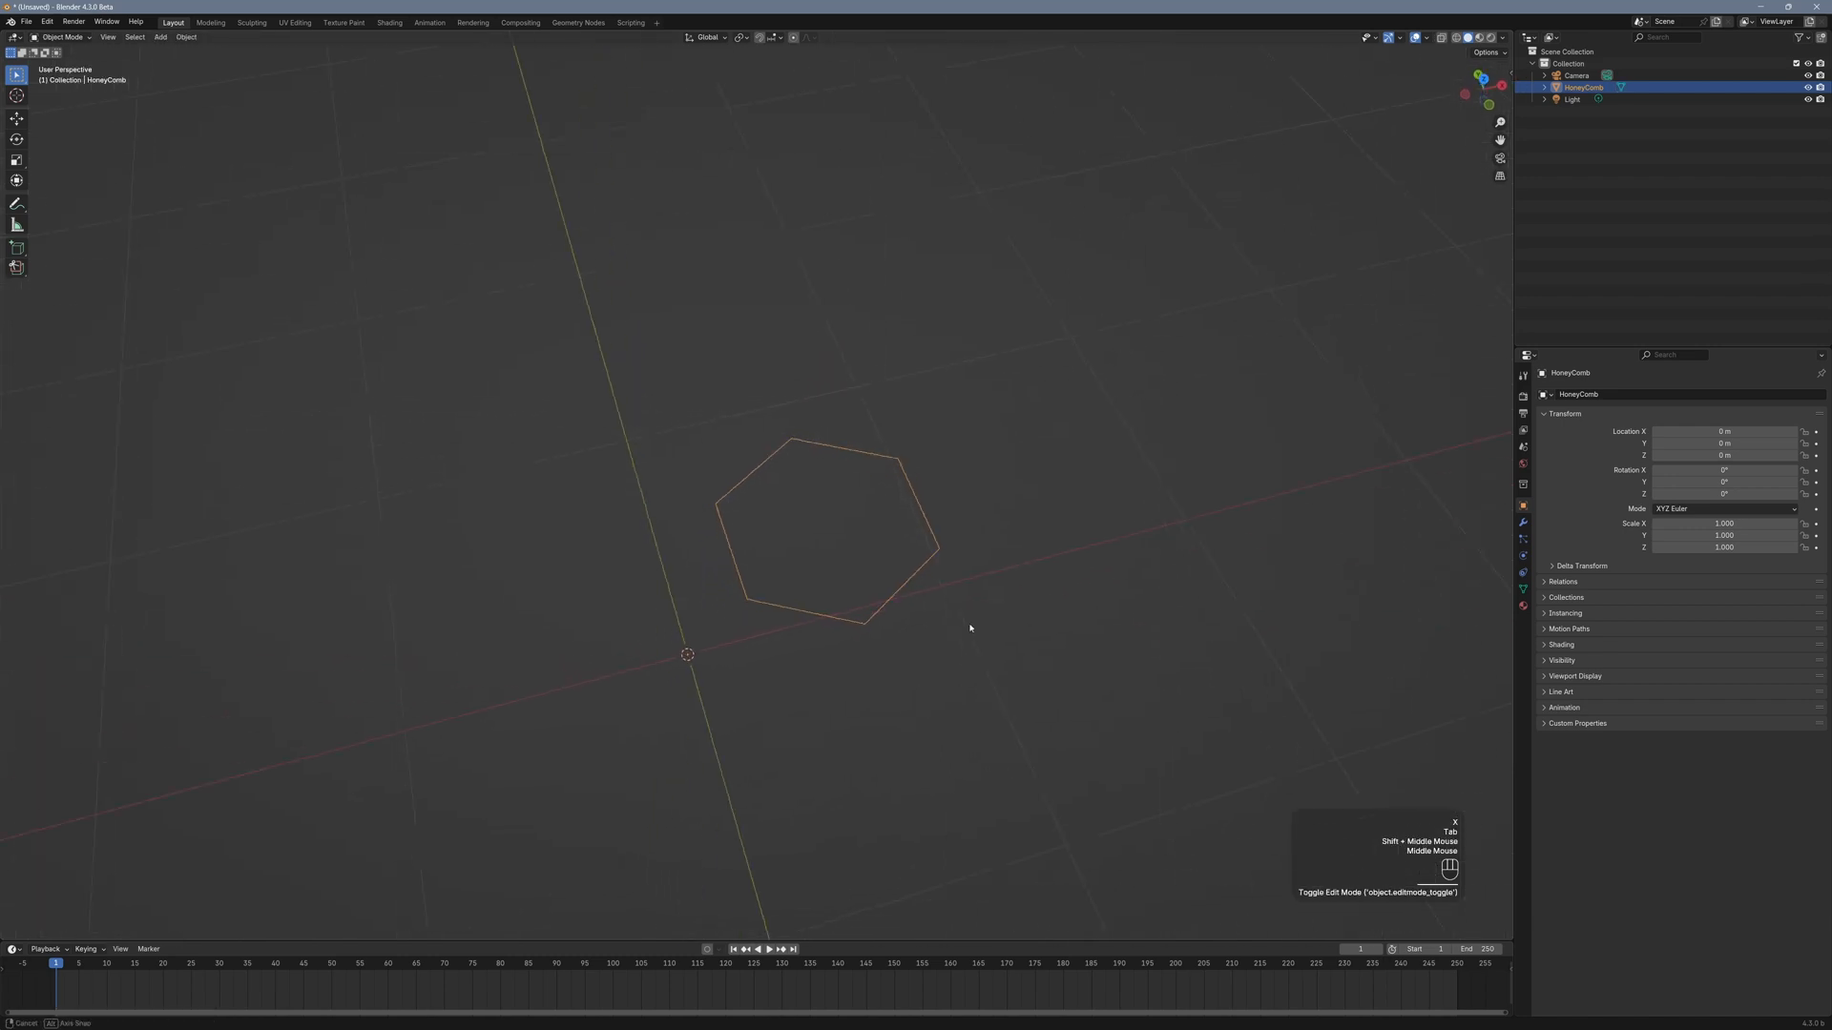
pyautogui.press('Tab')
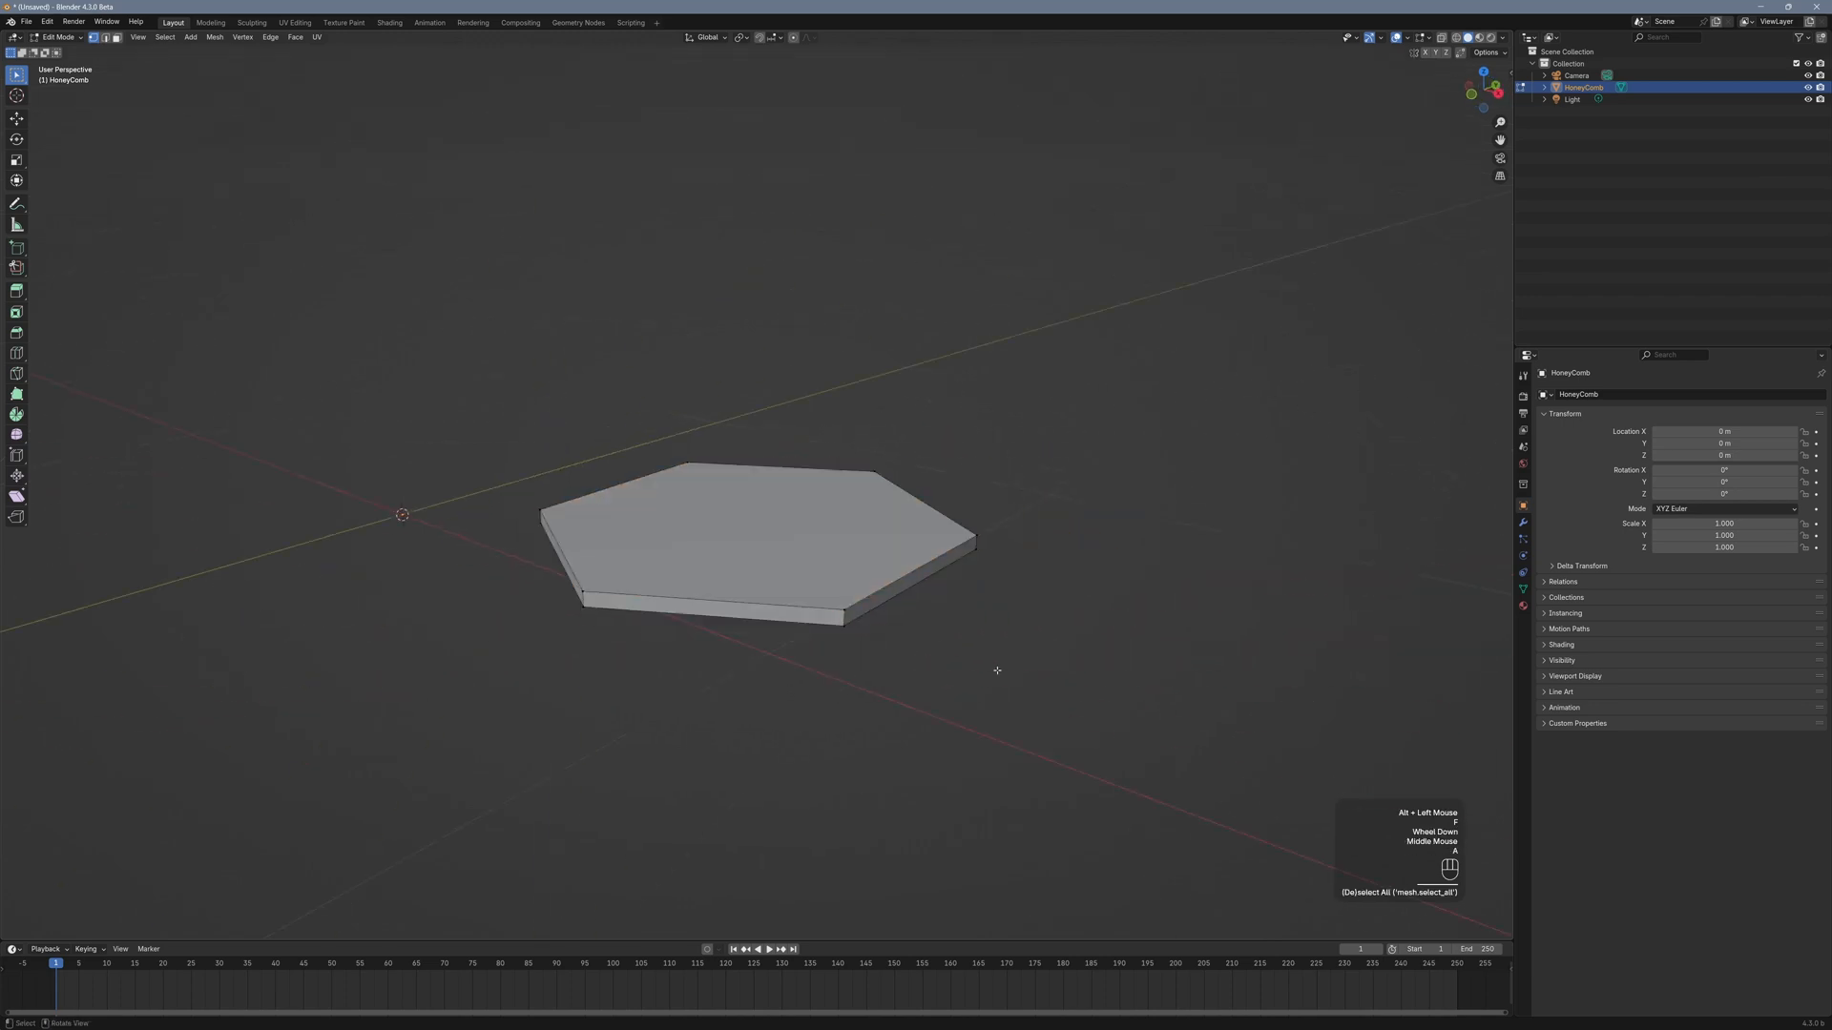
# Return the hexagon tile to Object Mode for the Bevel and Smooth by Angle modifiers
pyautogui.press('Tab')
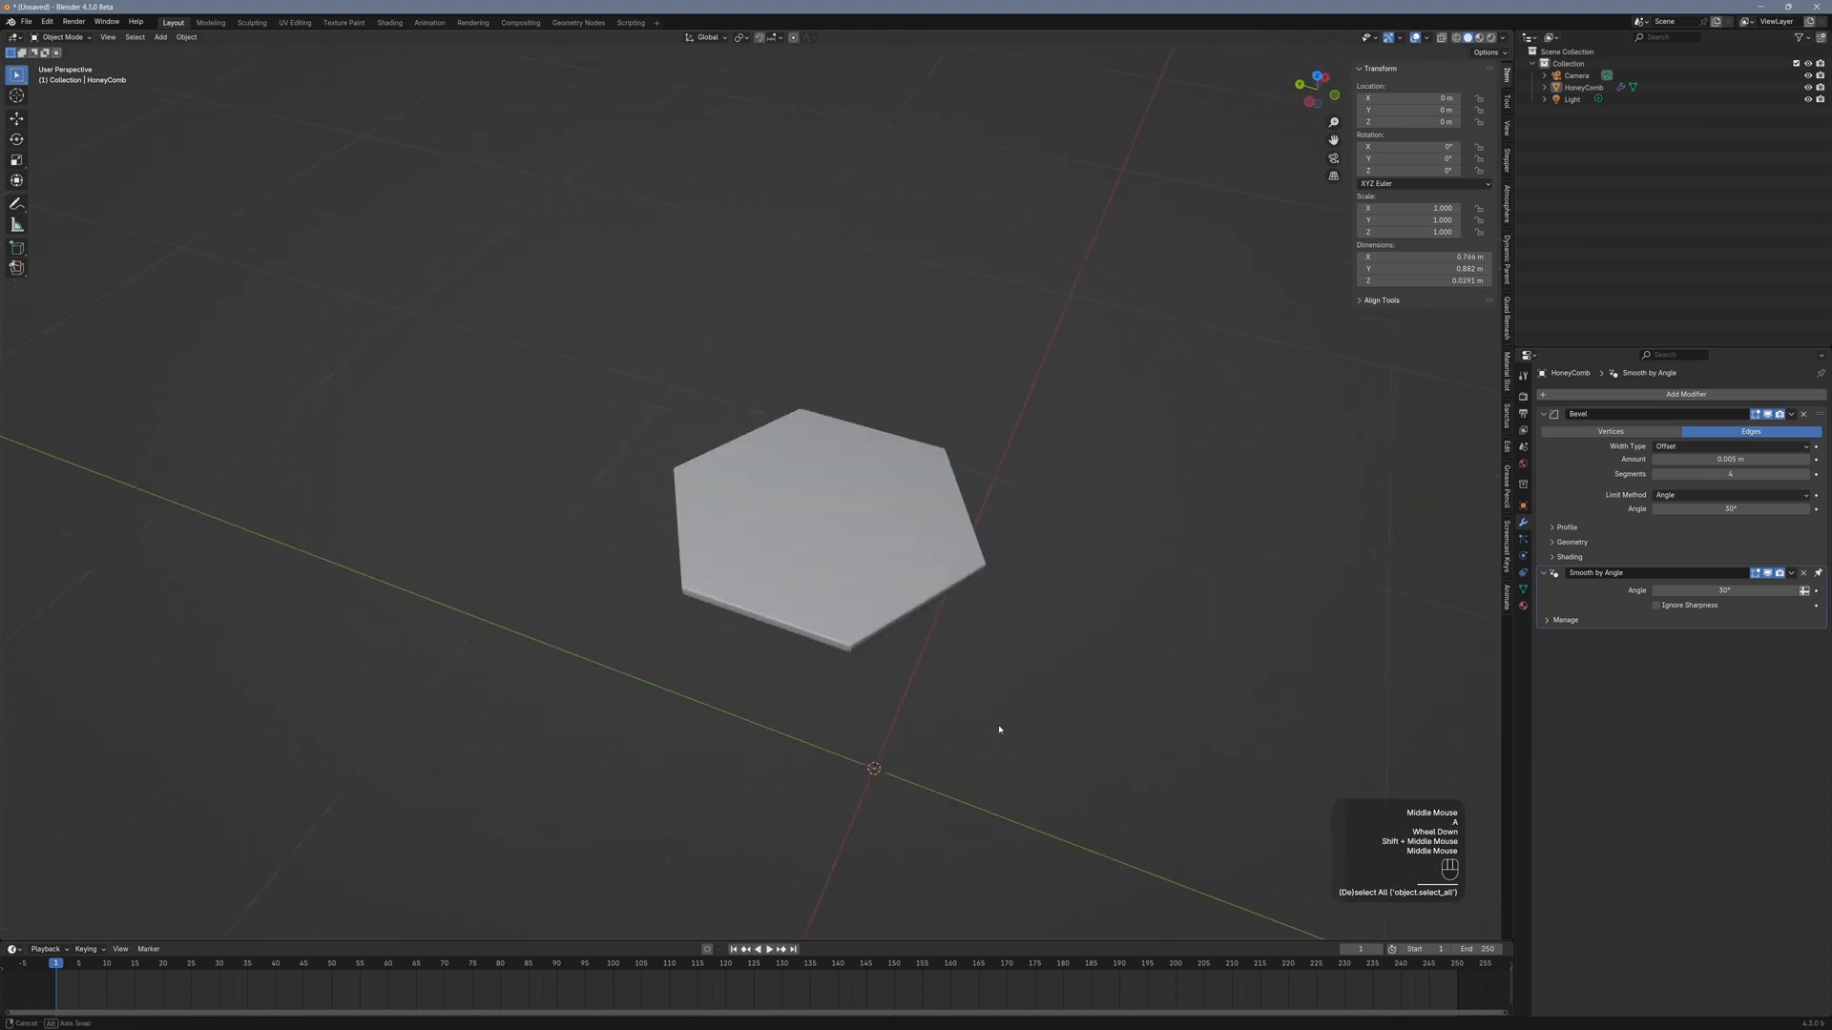
# Add an Array modifier to the tile and raise its repeat count for the row
pyautogui.click(1686, 394)
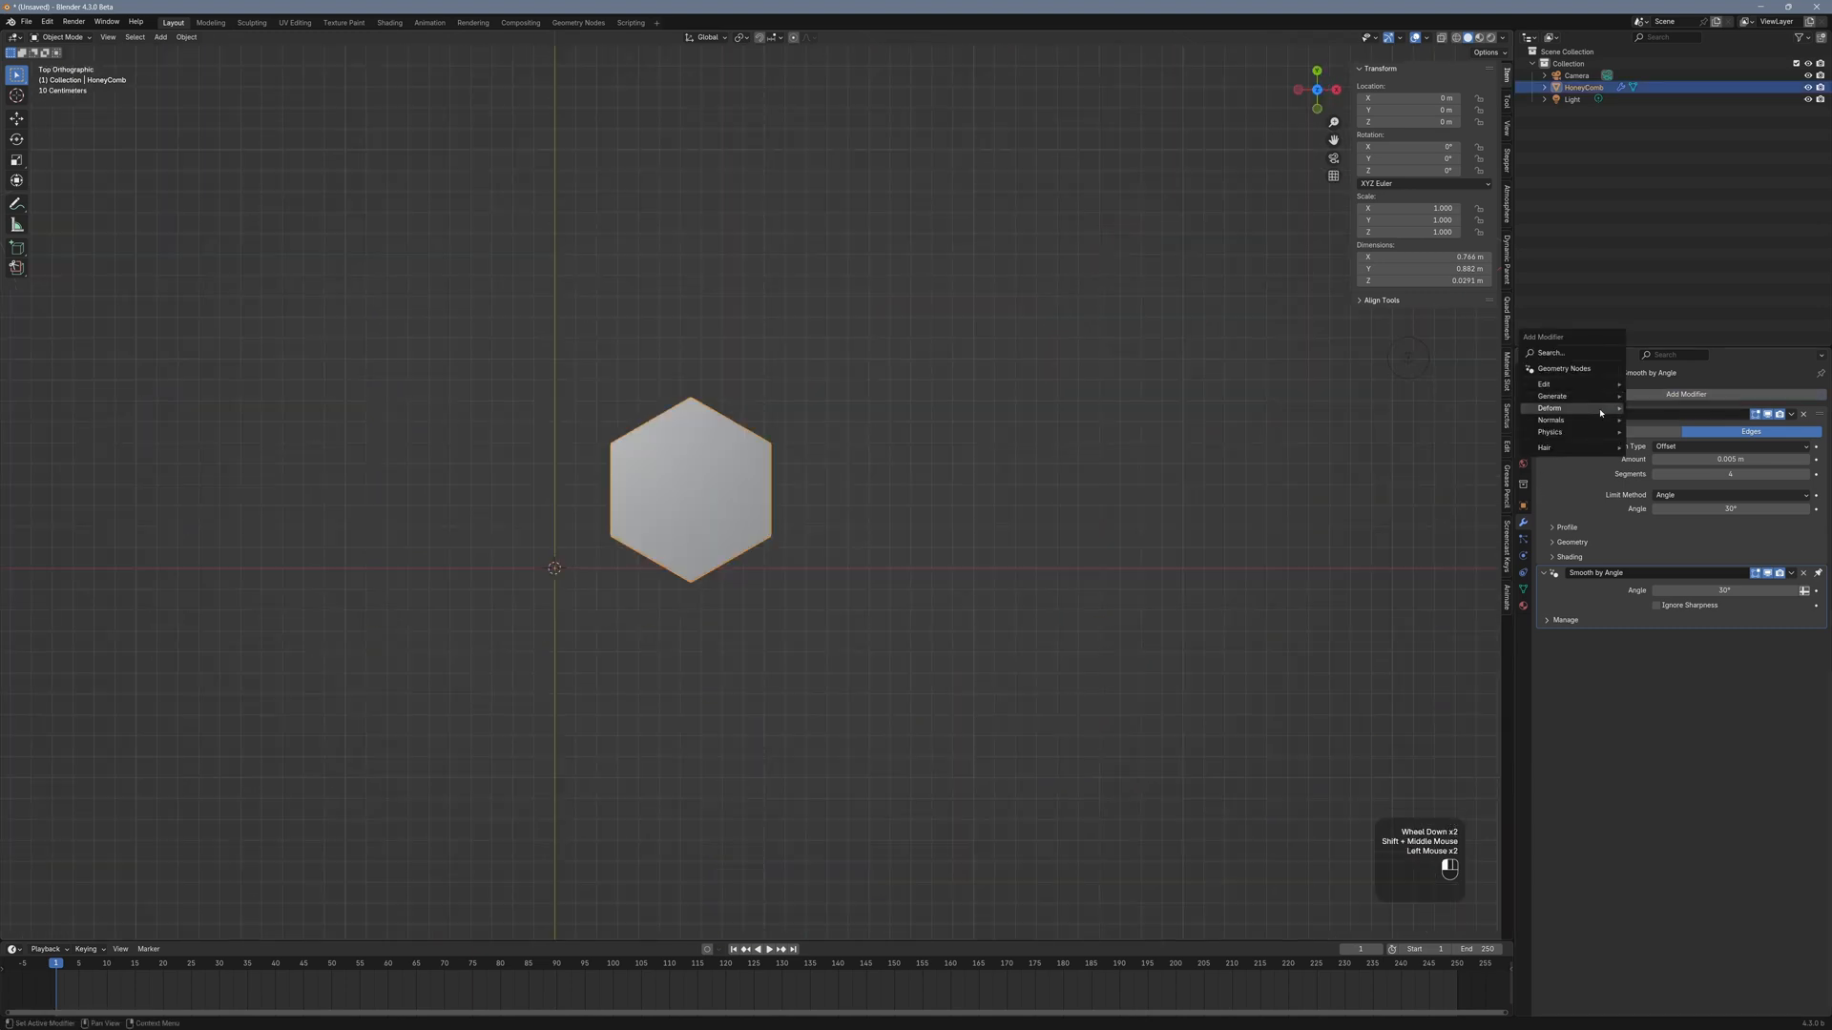
pyautogui.click(1552, 396)
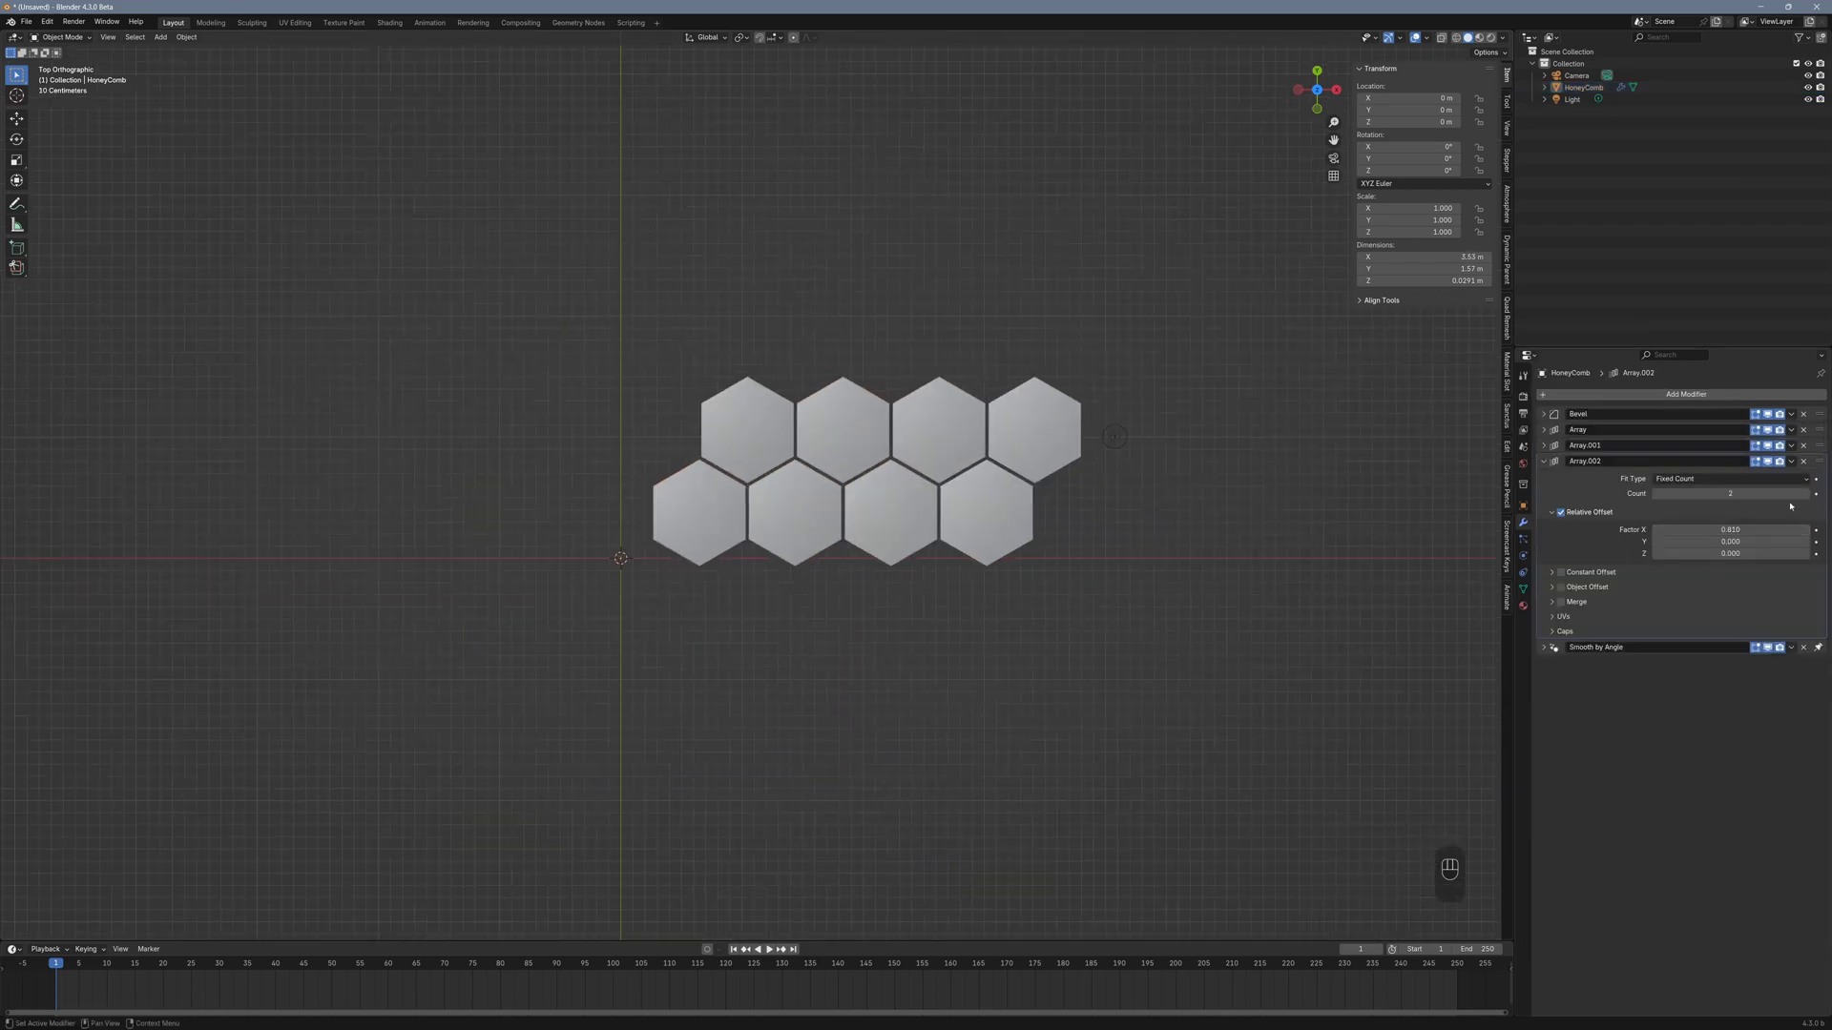
pyautogui.click(1686, 394)
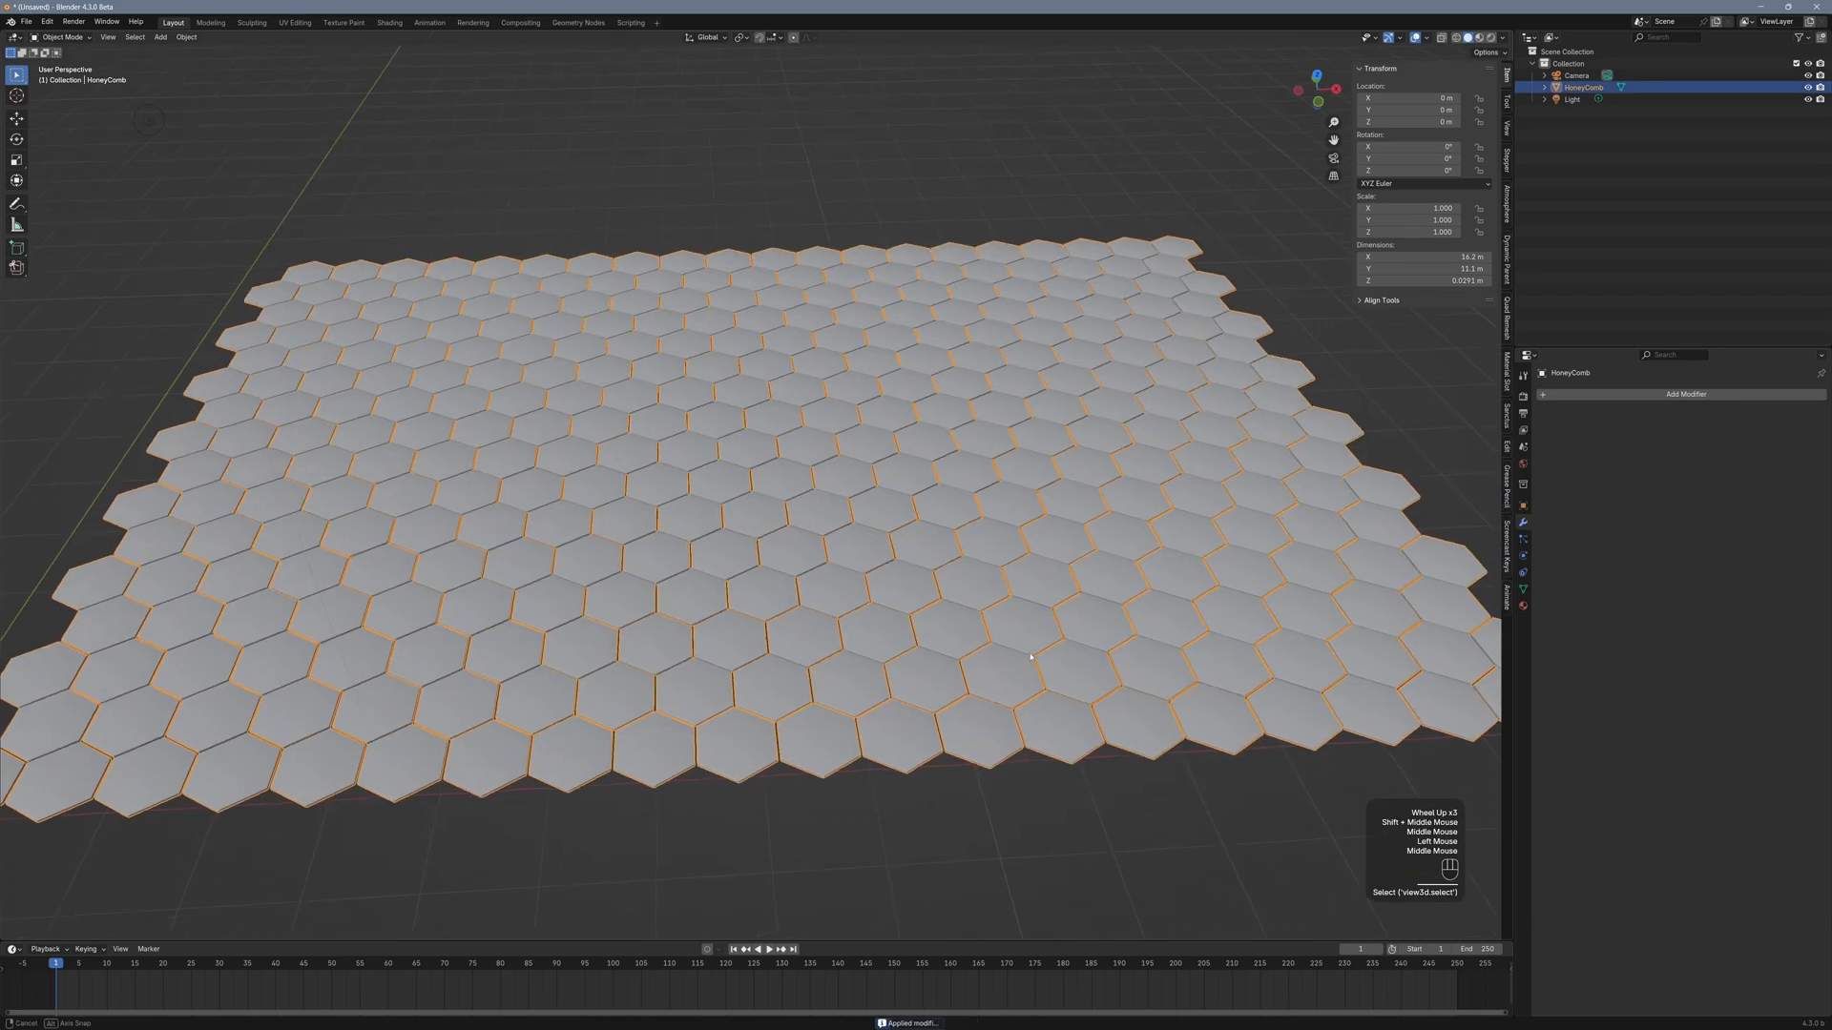
# Separate the honeycomb mesh into individual tile objects by loose parts
pyautogui.press('Tab')
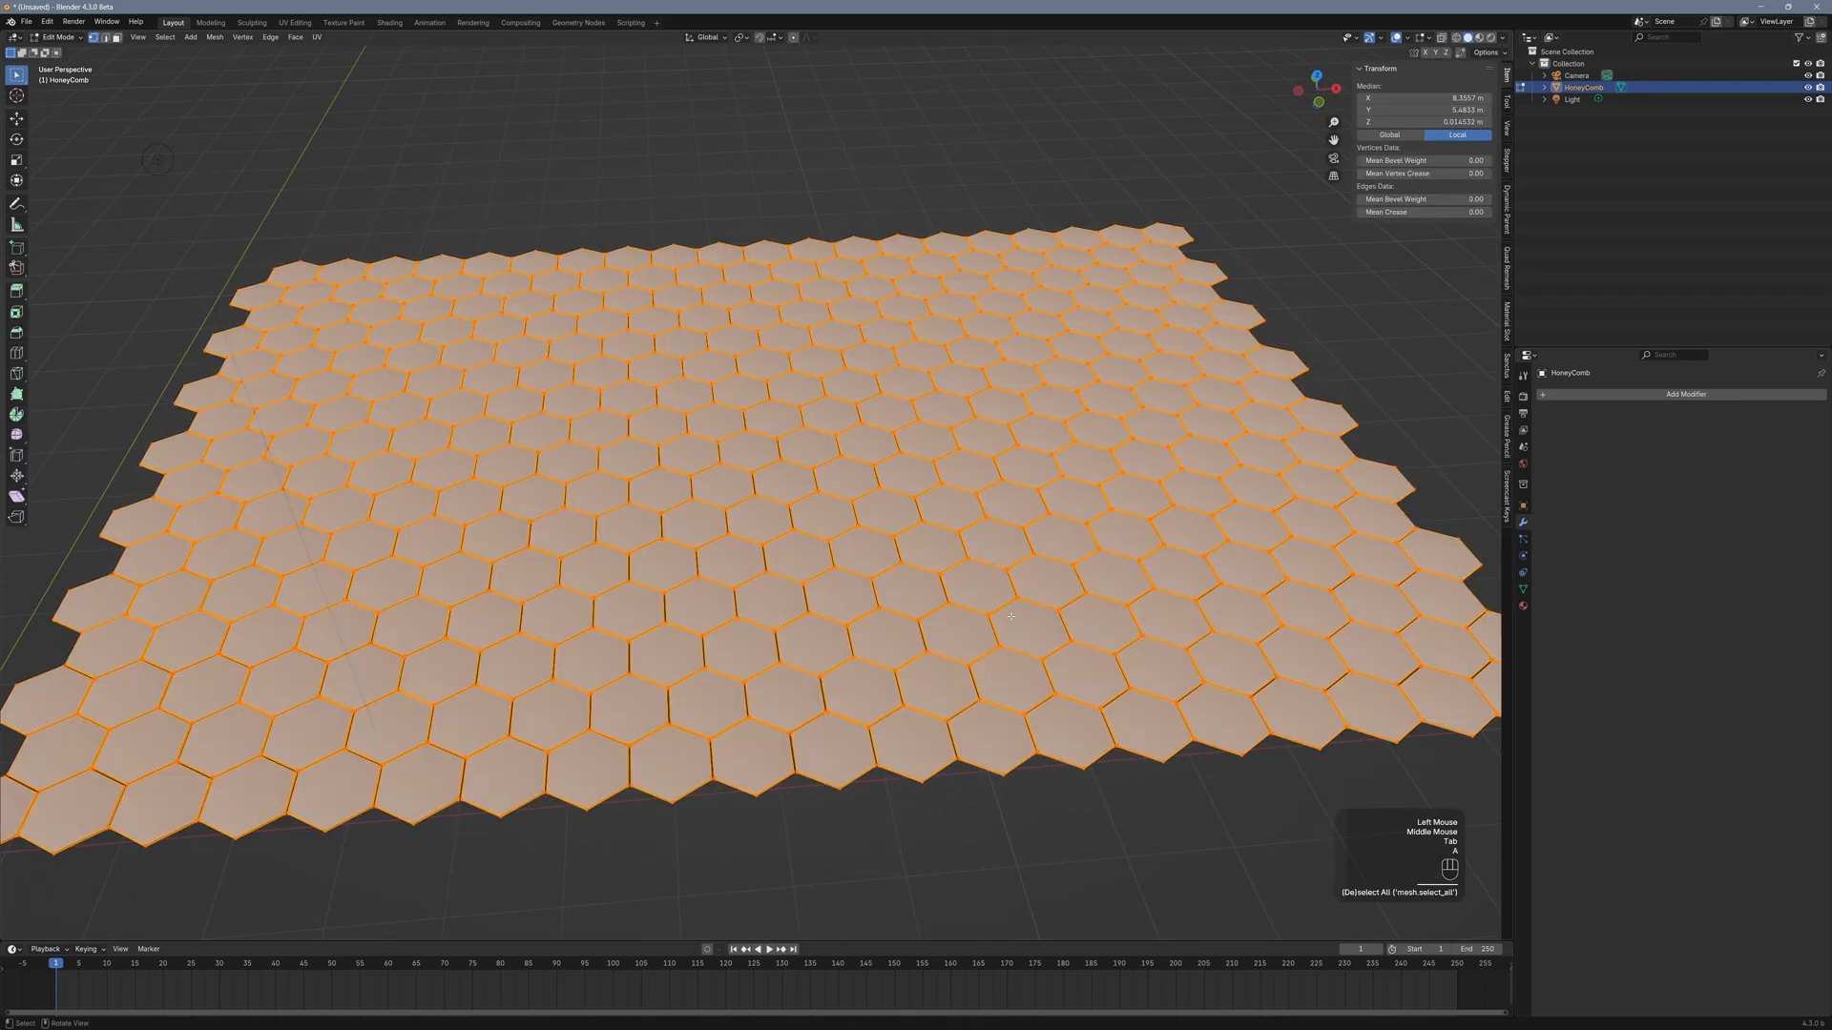
pyautogui.press('p')
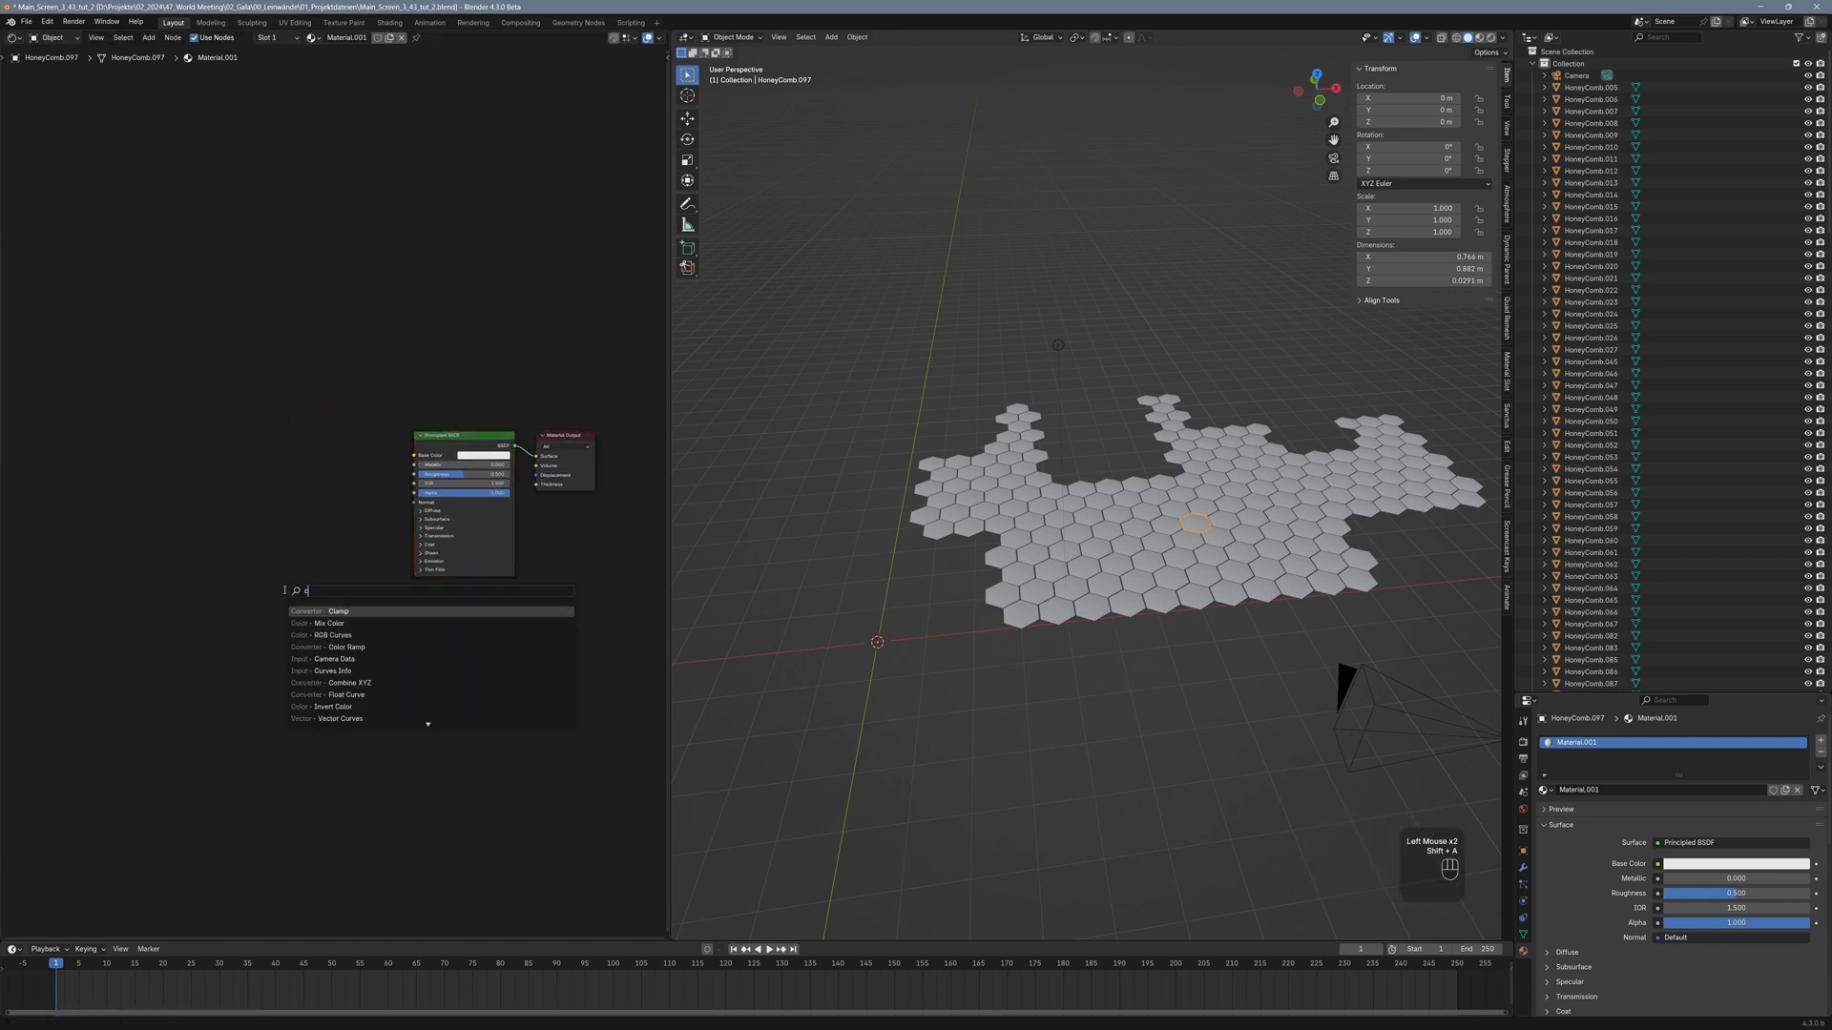
# Add a Color Ramp node to the tile material and set one stop to amber
pyautogui.click(344, 646)
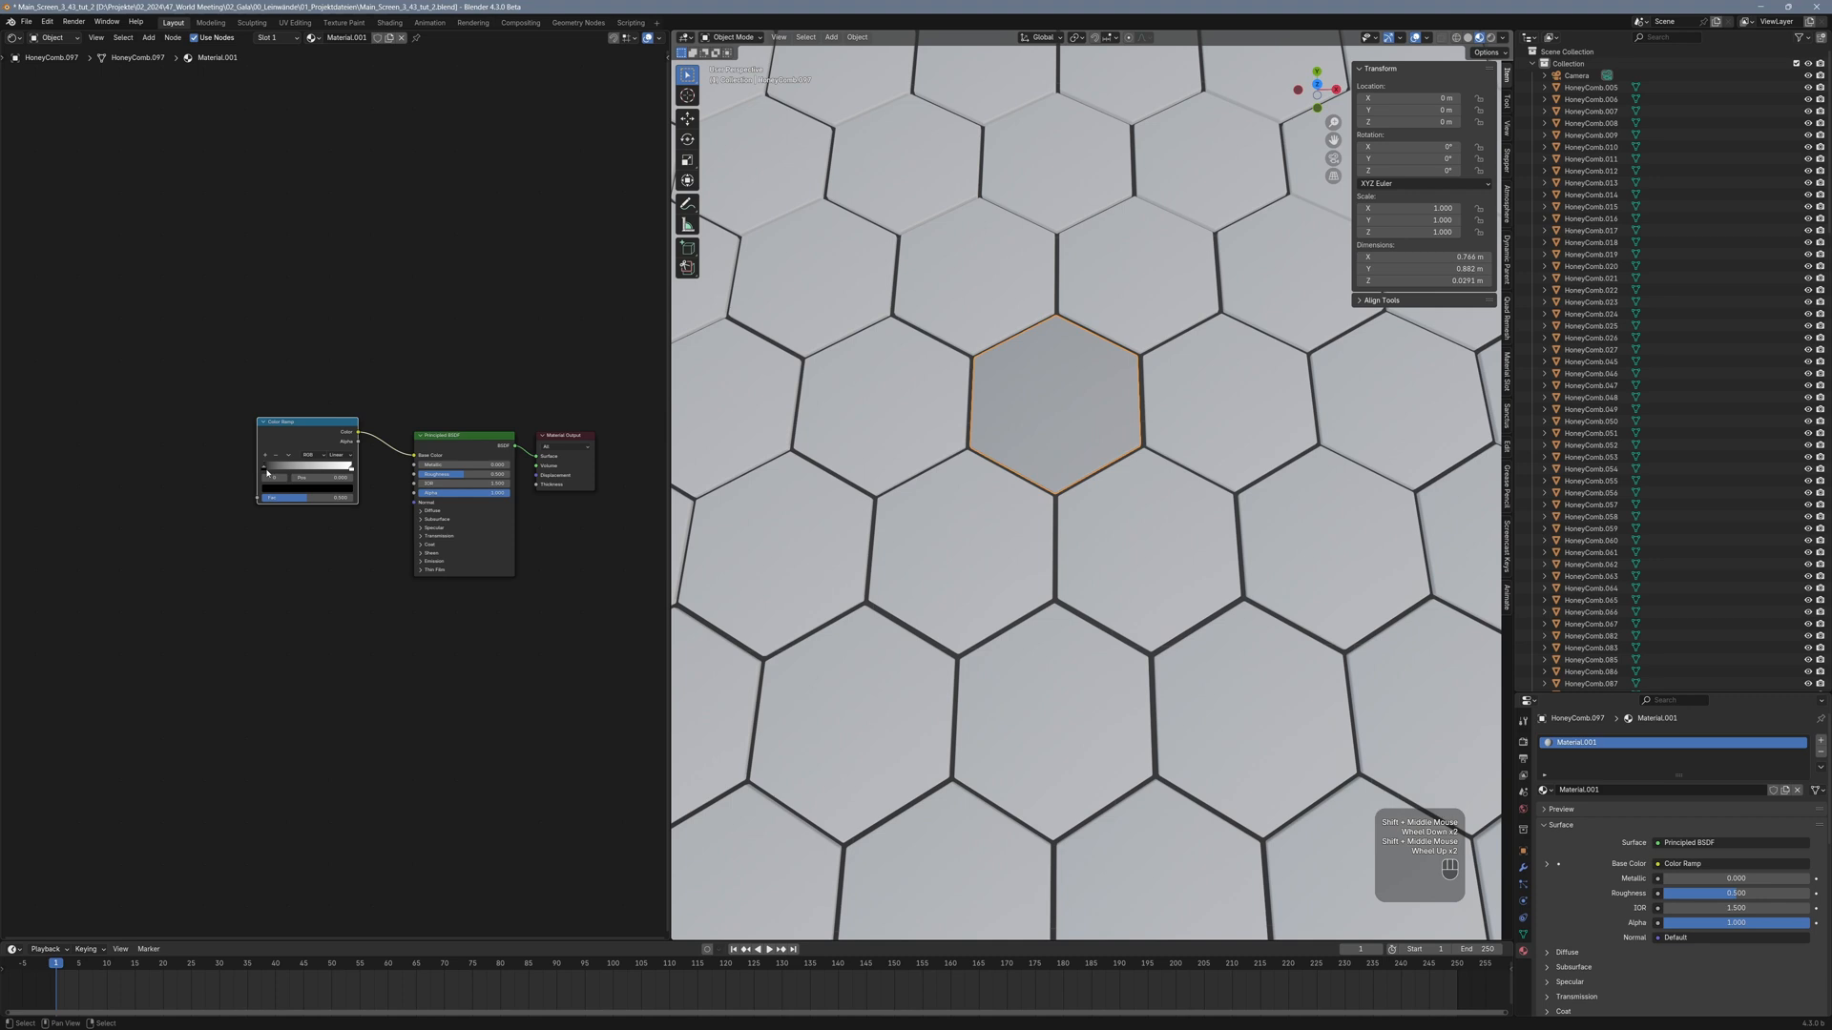
pyautogui.click(280, 433)
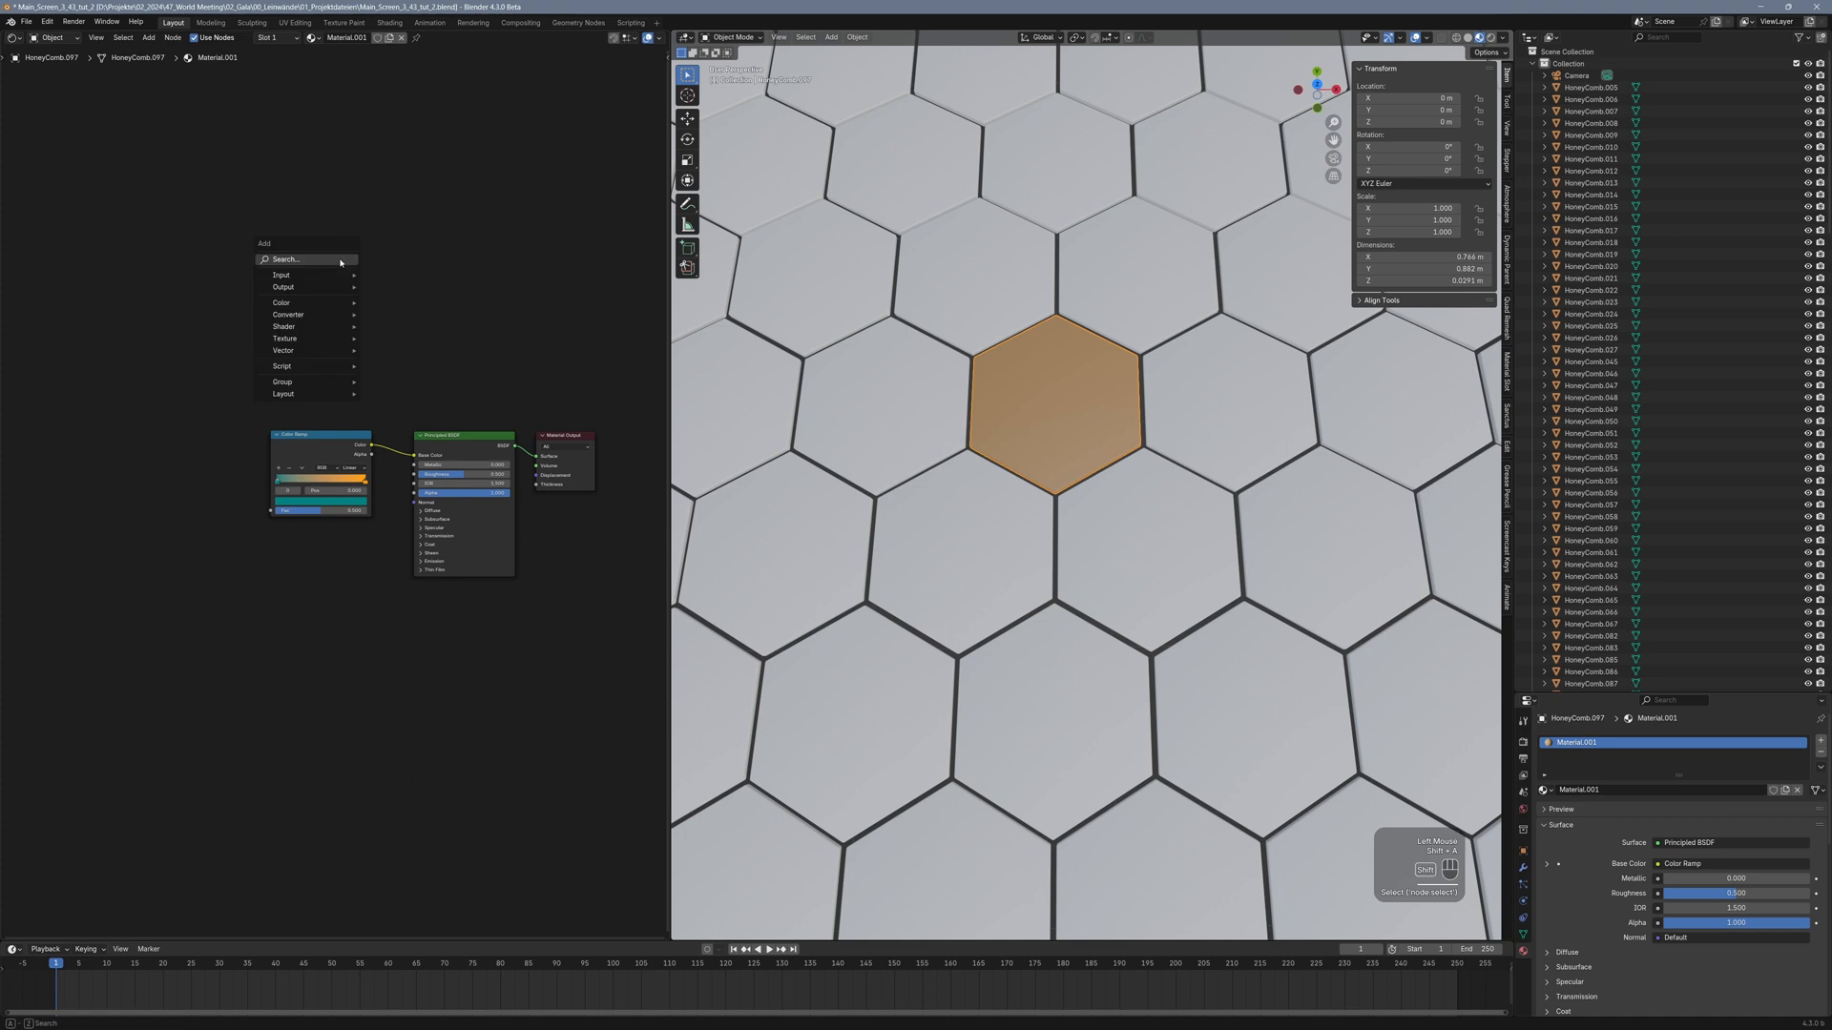
# Add a Value node to the material and jump to another timeline frame
pyautogui.click(286, 258)
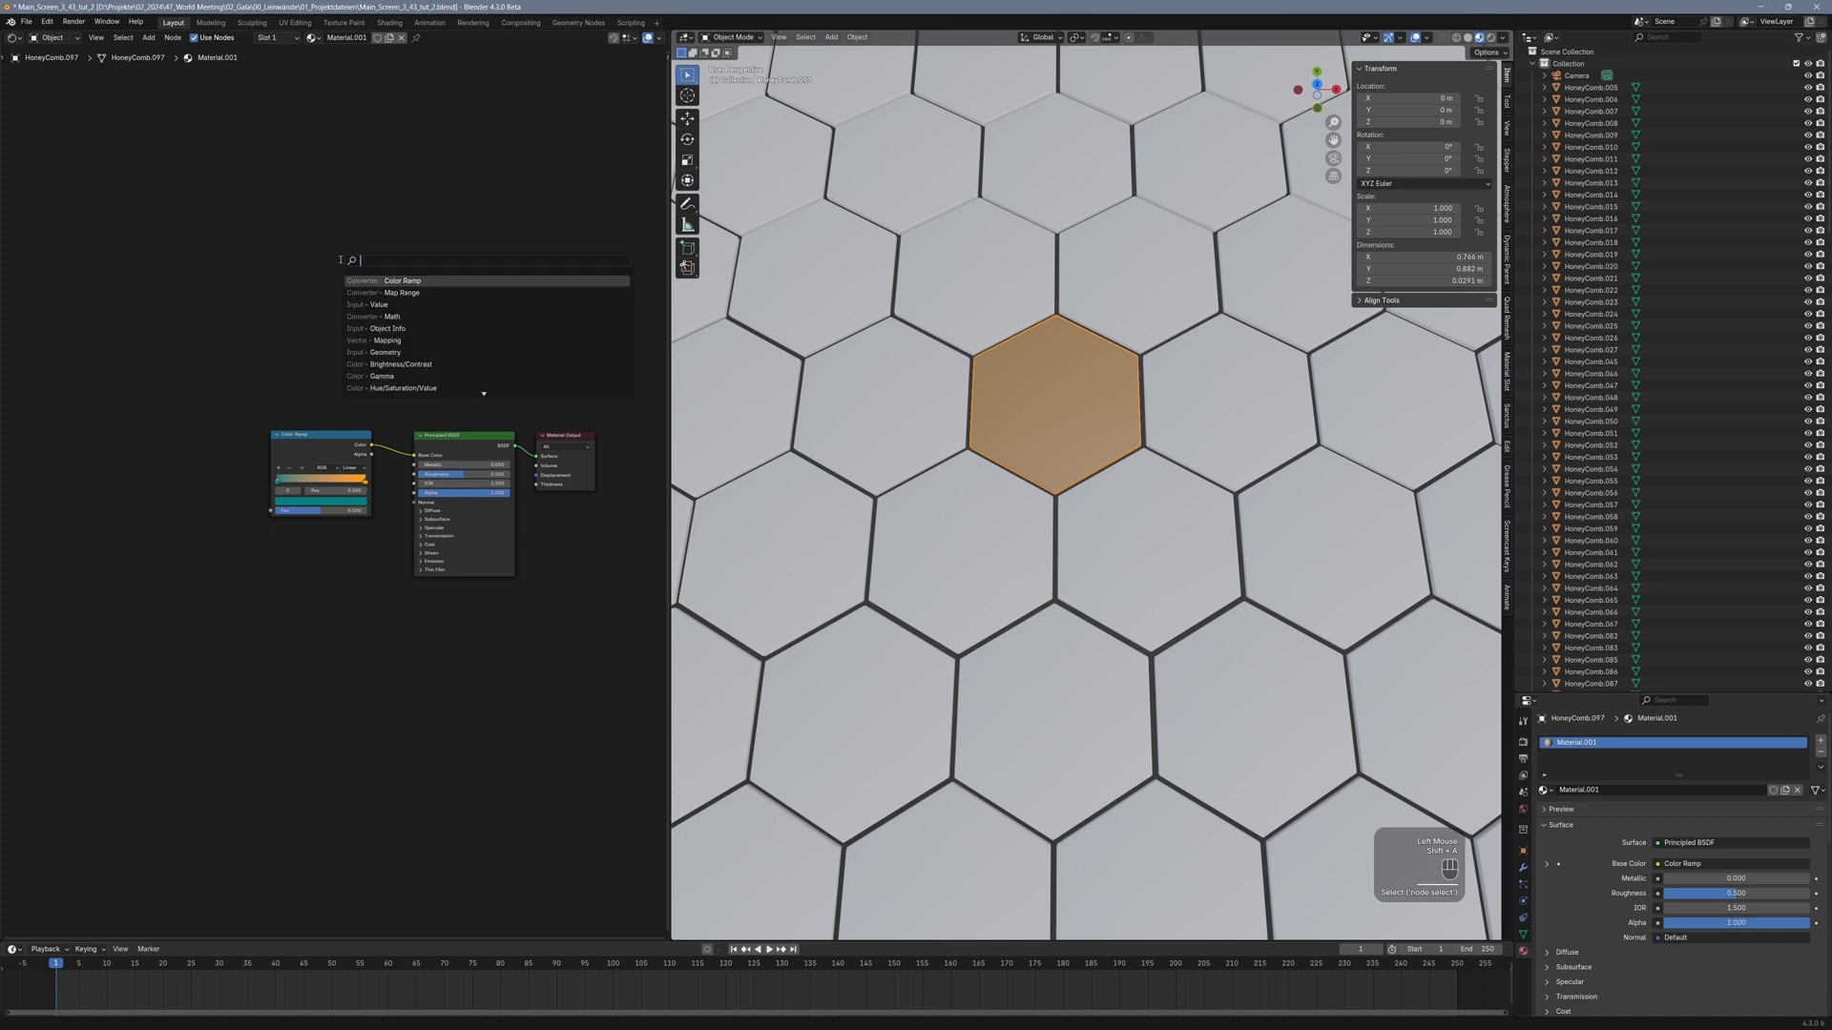
pyautogui.write('value')
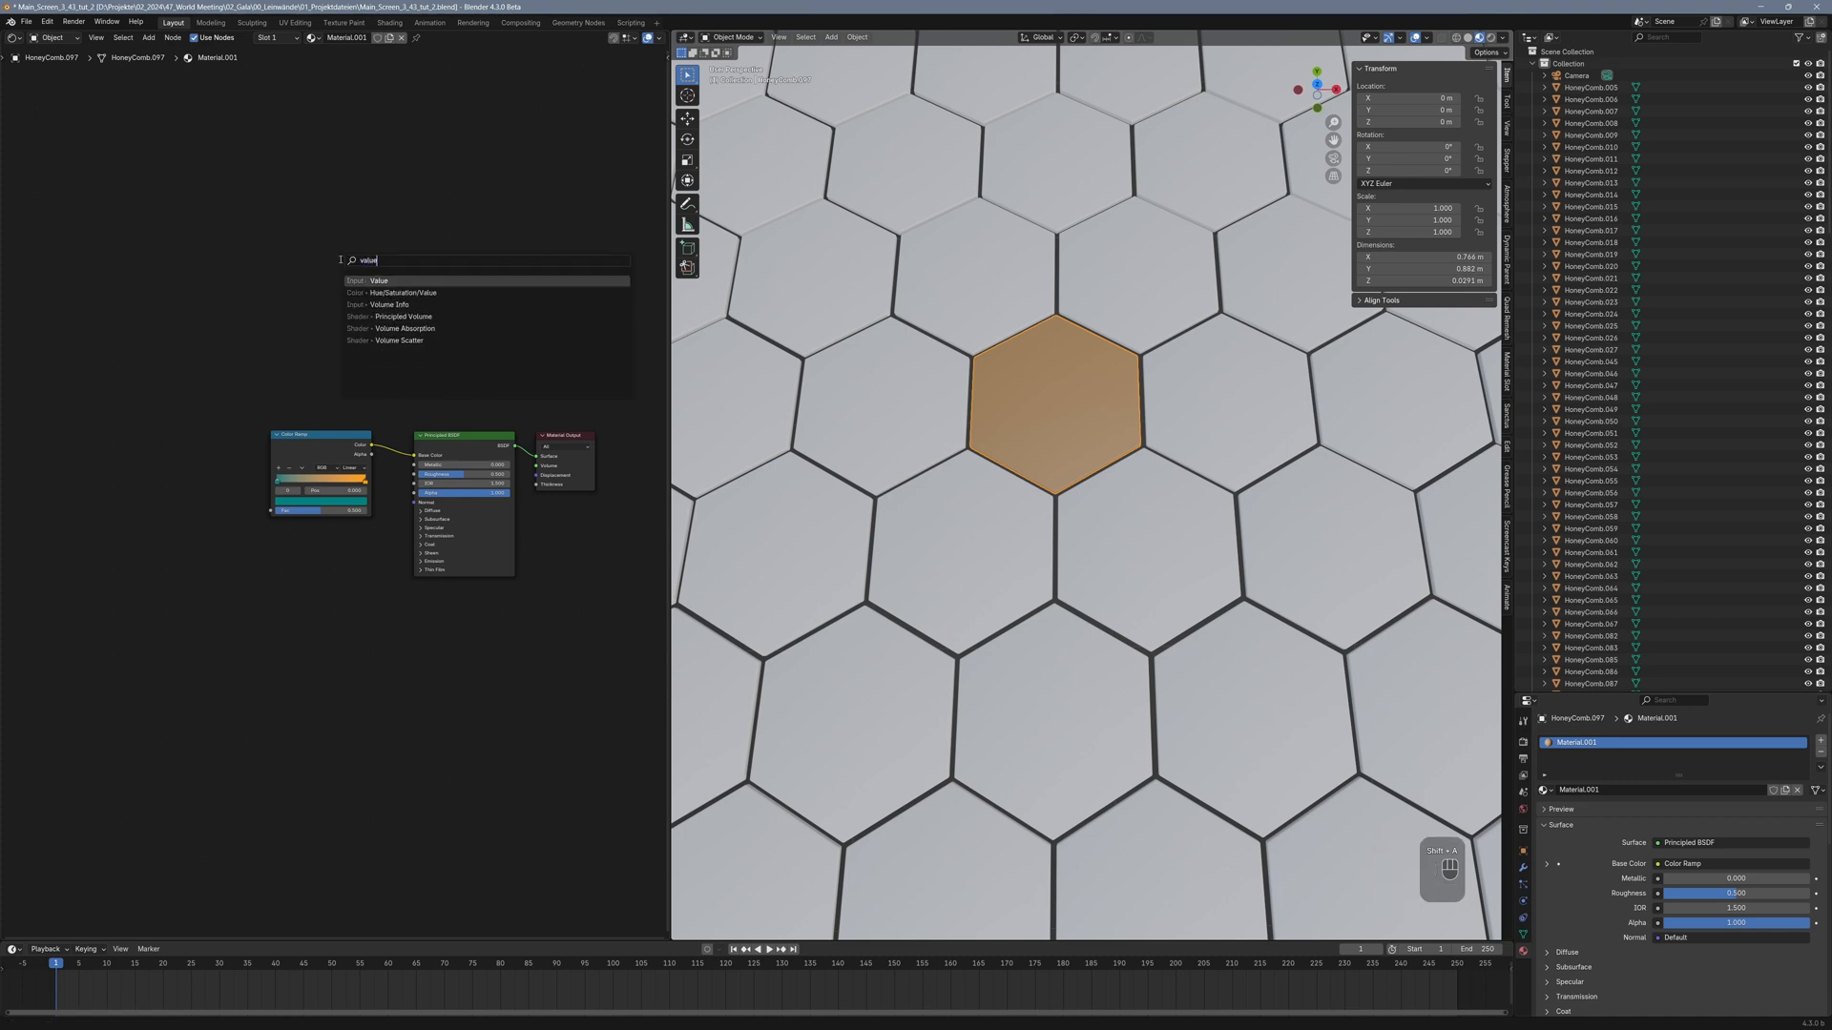
pyautogui.click(378, 280)
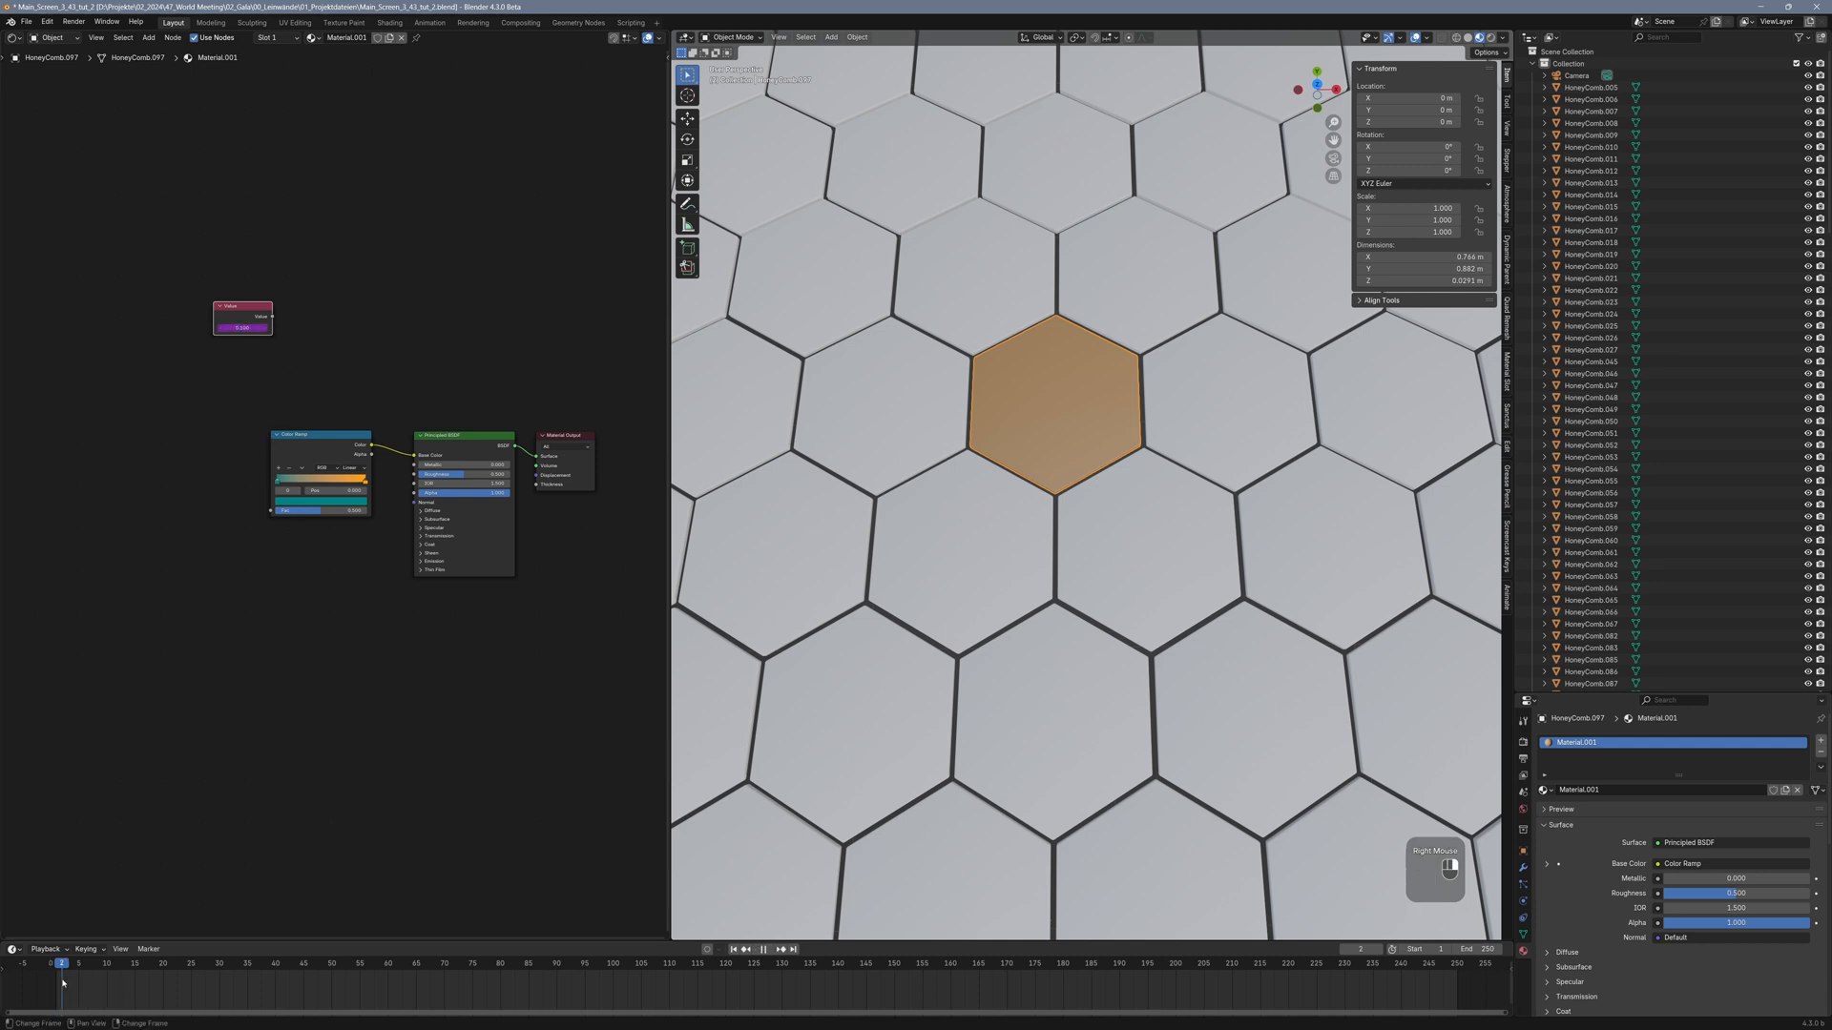
pyautogui.click(584, 964)
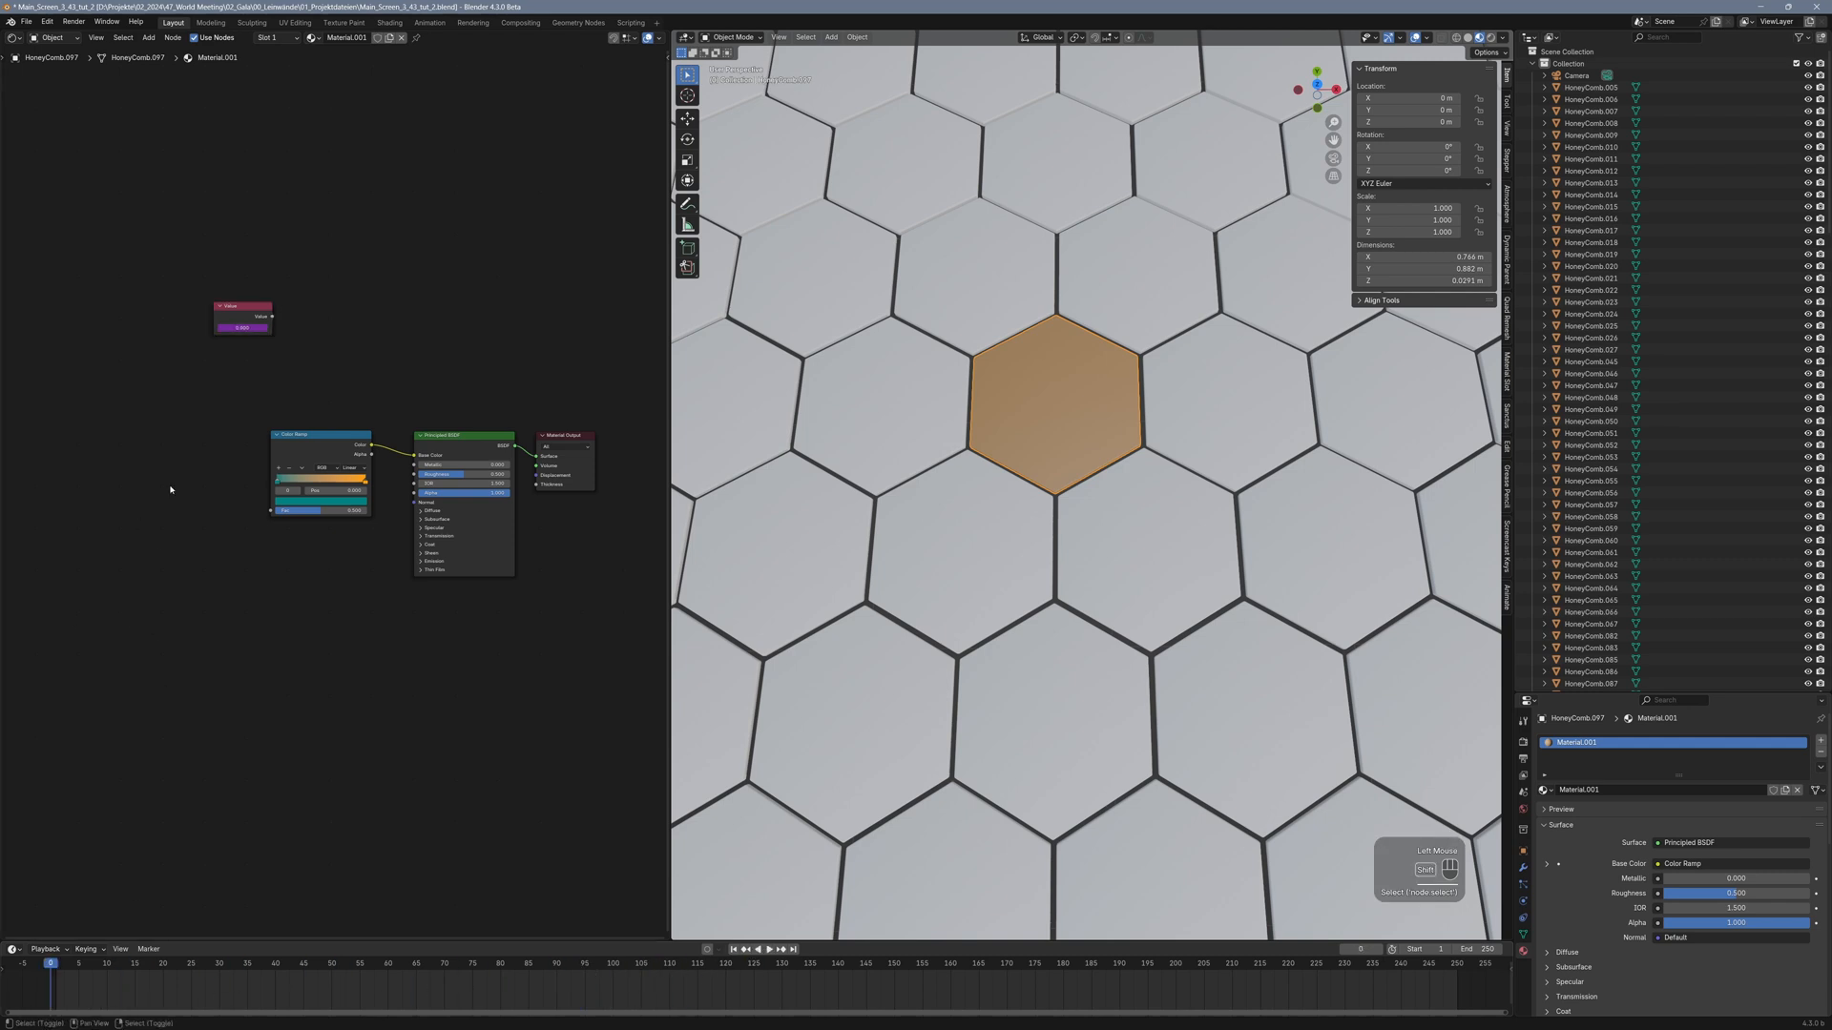
# Add Object Info and Math nodes, chaining the multiplied random value toward the ramp
pyautogui.write('object info')
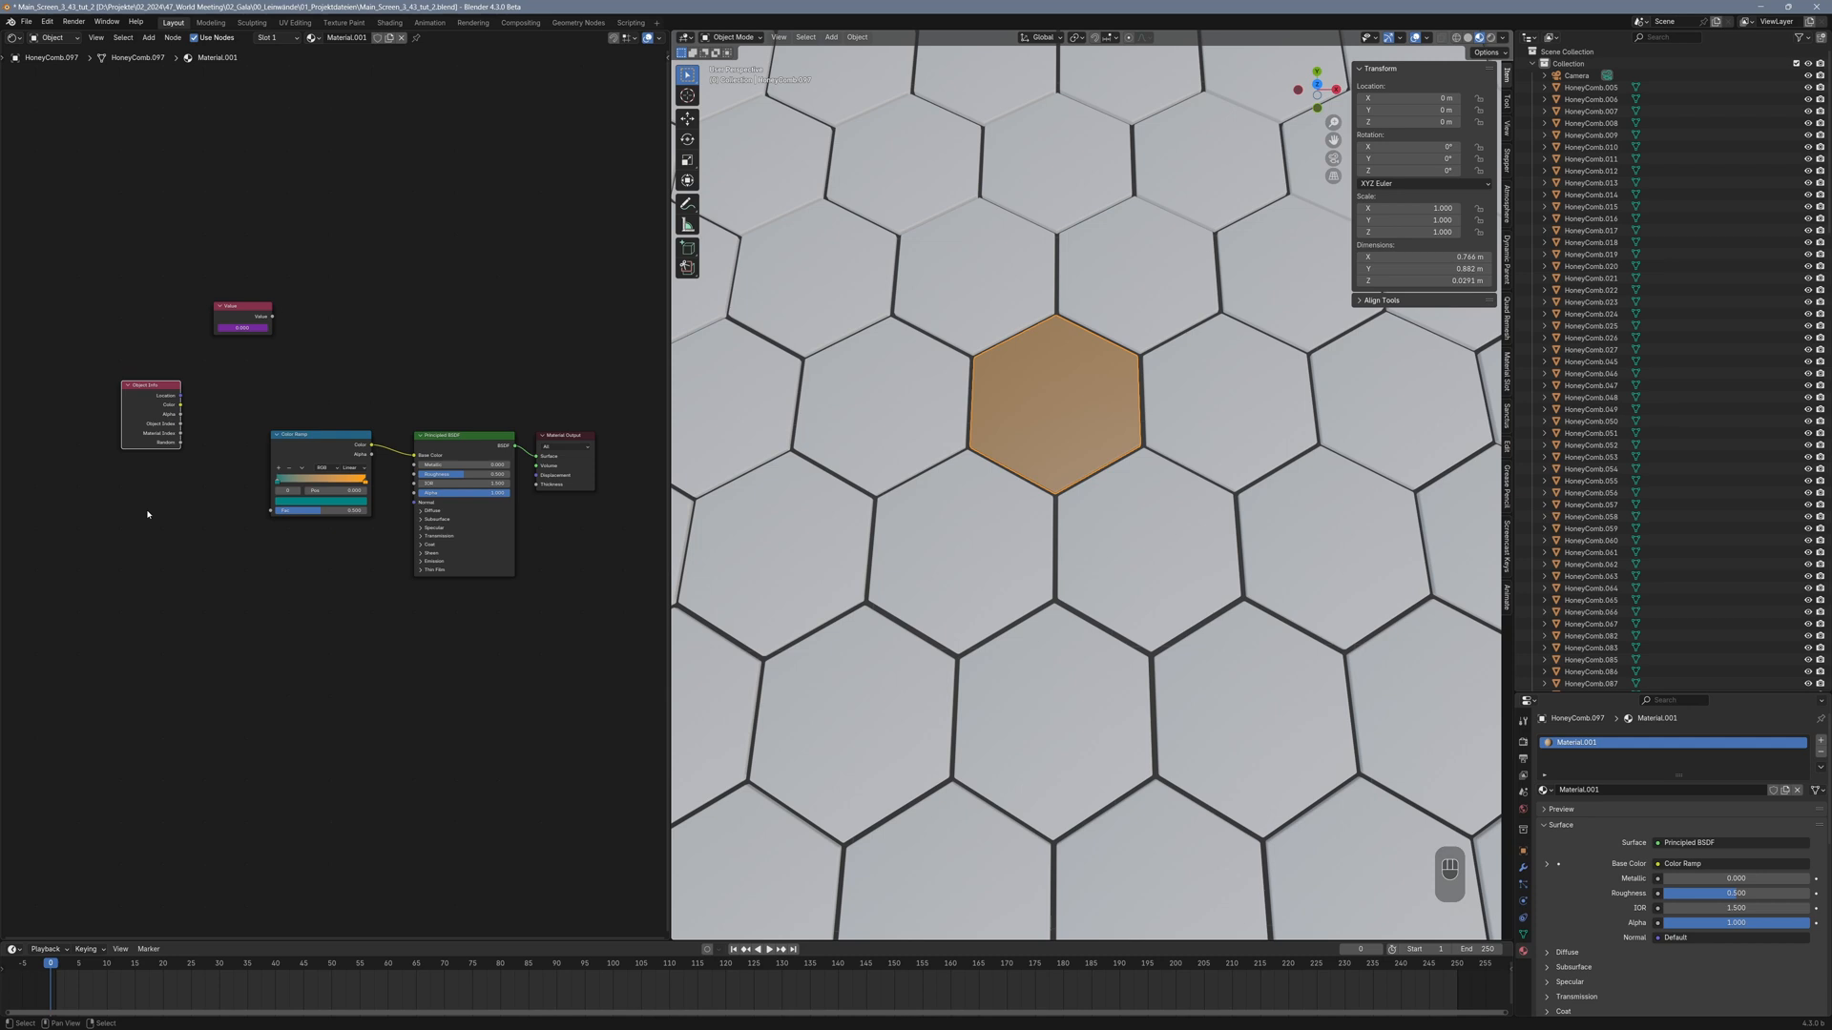
pyautogui.write('ma')
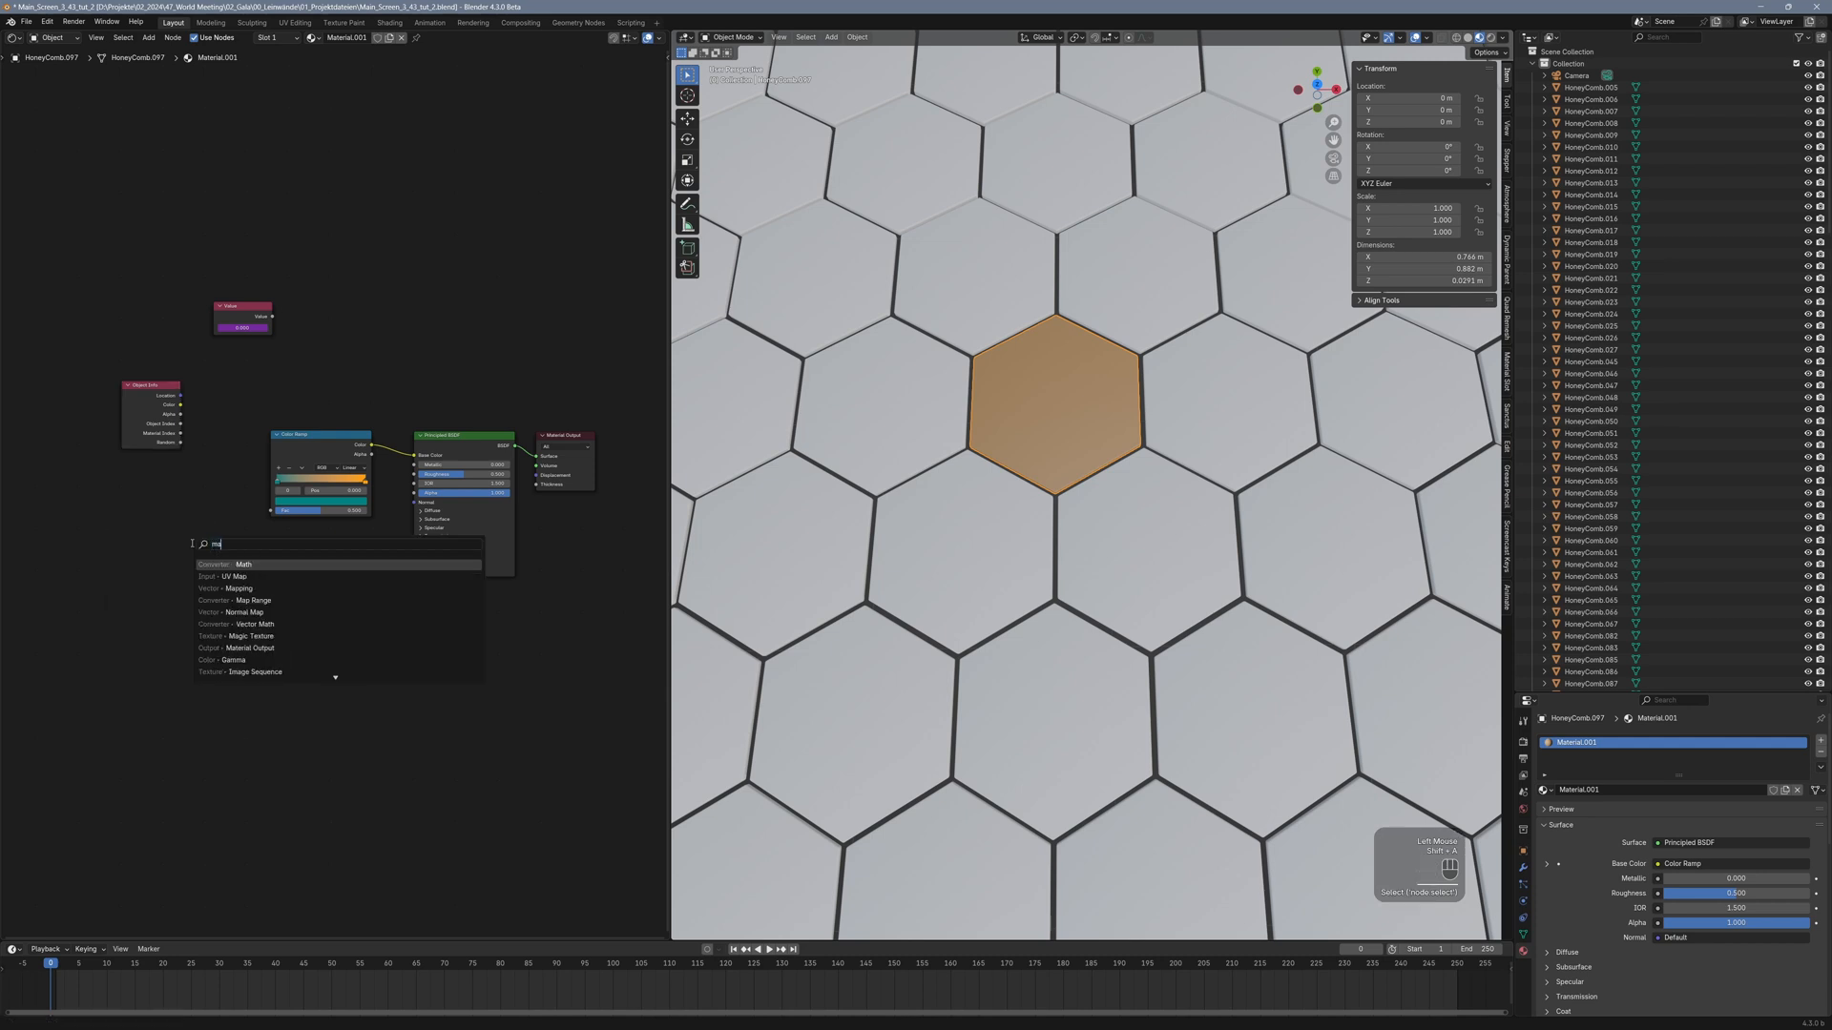
pyautogui.click(241, 564)
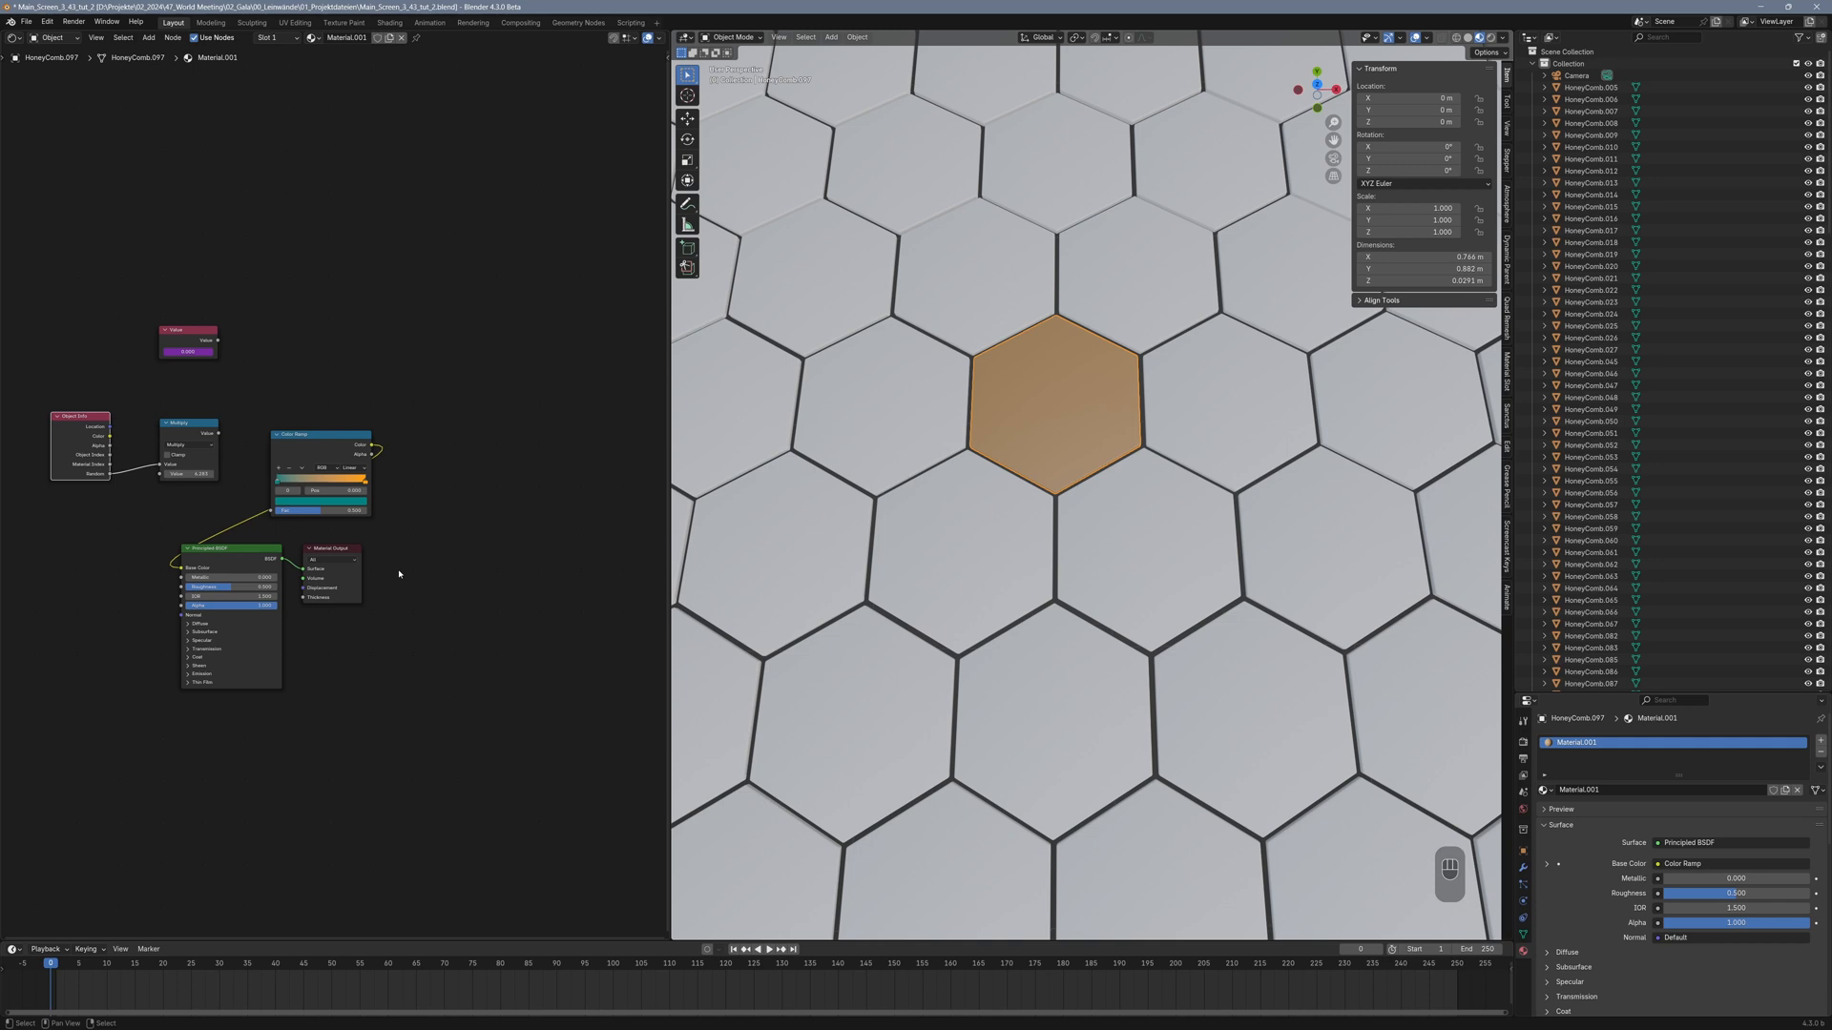
pyautogui.click(187, 422)
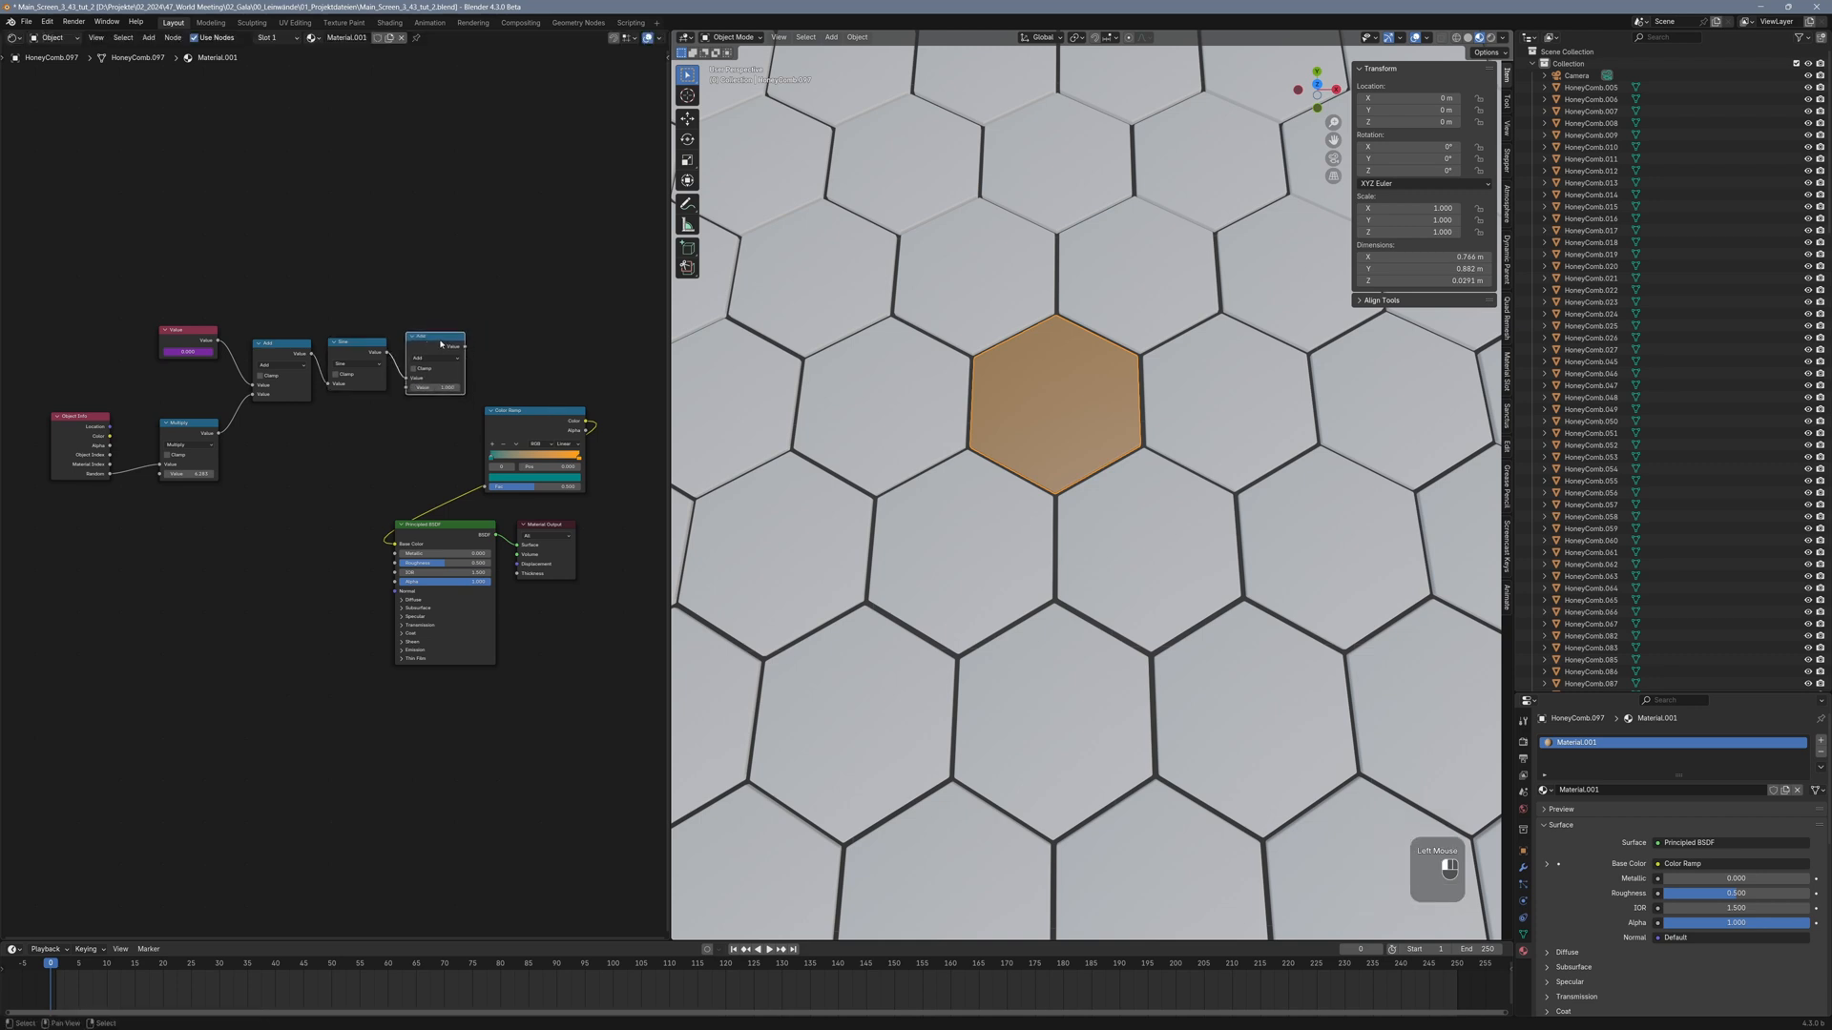
pyautogui.click(531, 350)
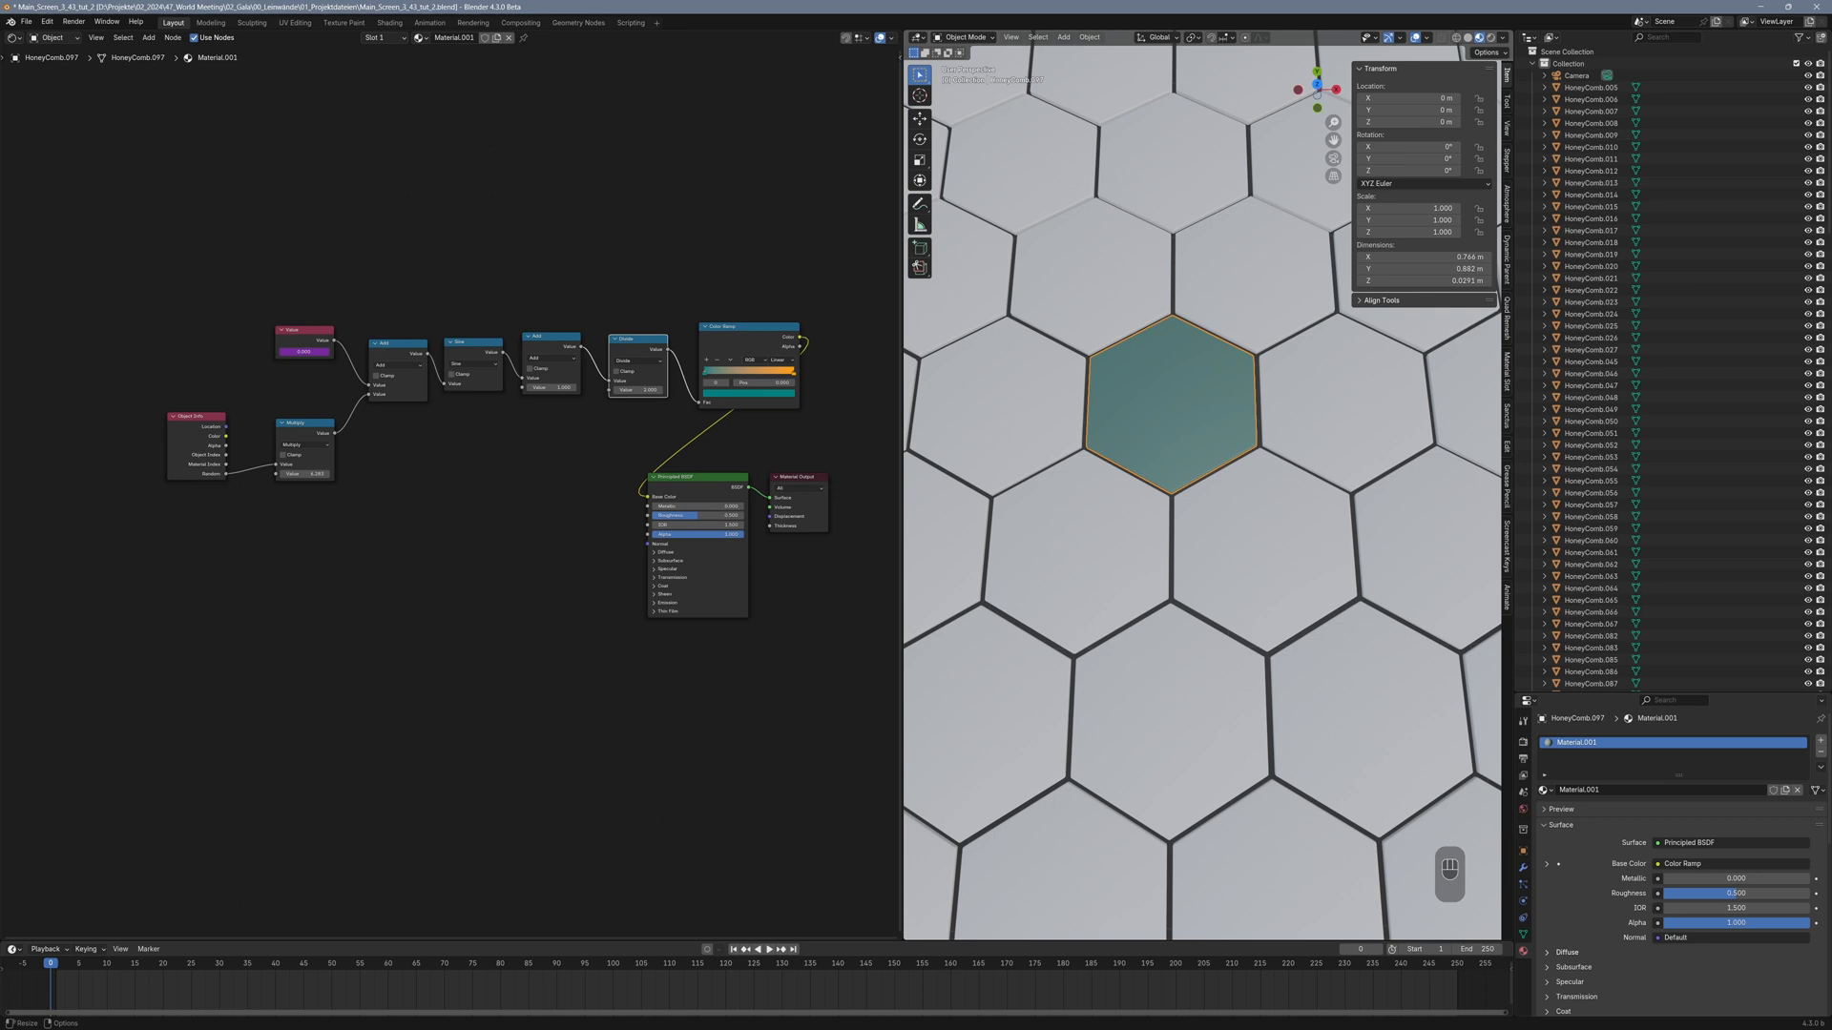
# Link the active tile's material to all selected honeycomb tiles with Ctrl+L
pyautogui.scroll(-3)
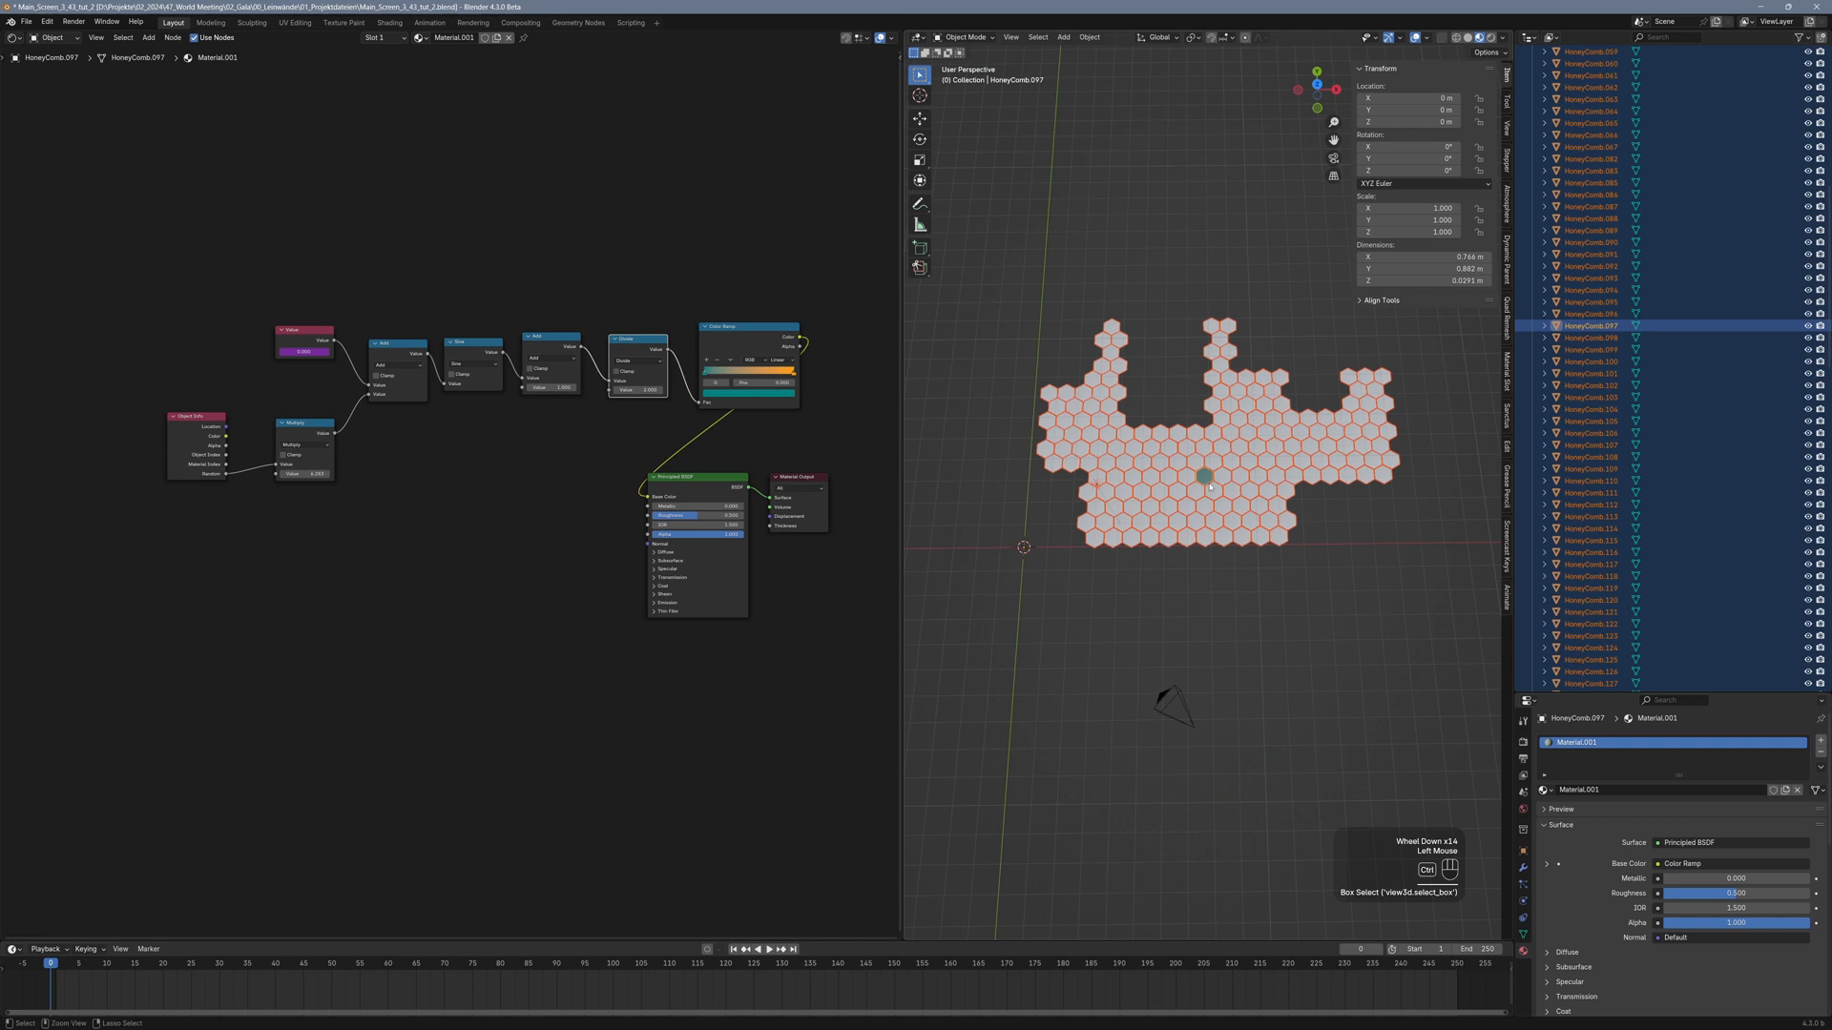
pyautogui.press('ctrl+l')
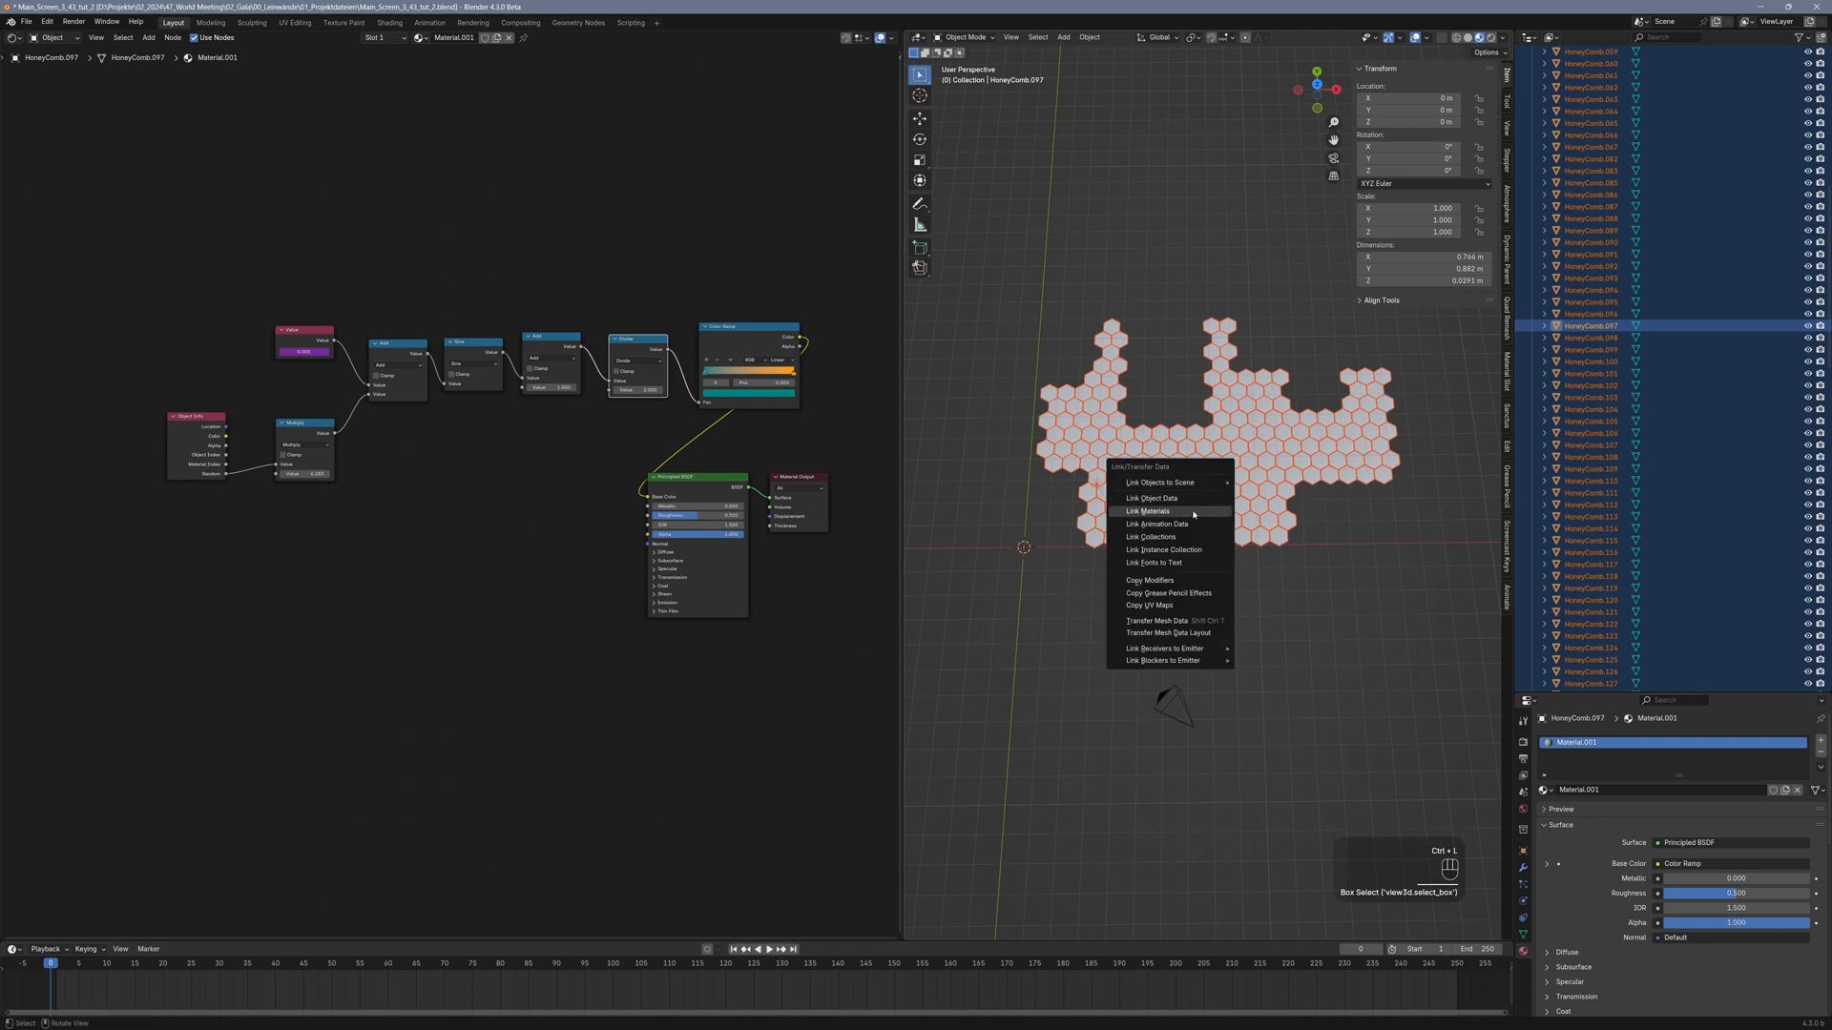
pyautogui.click(1149, 510)
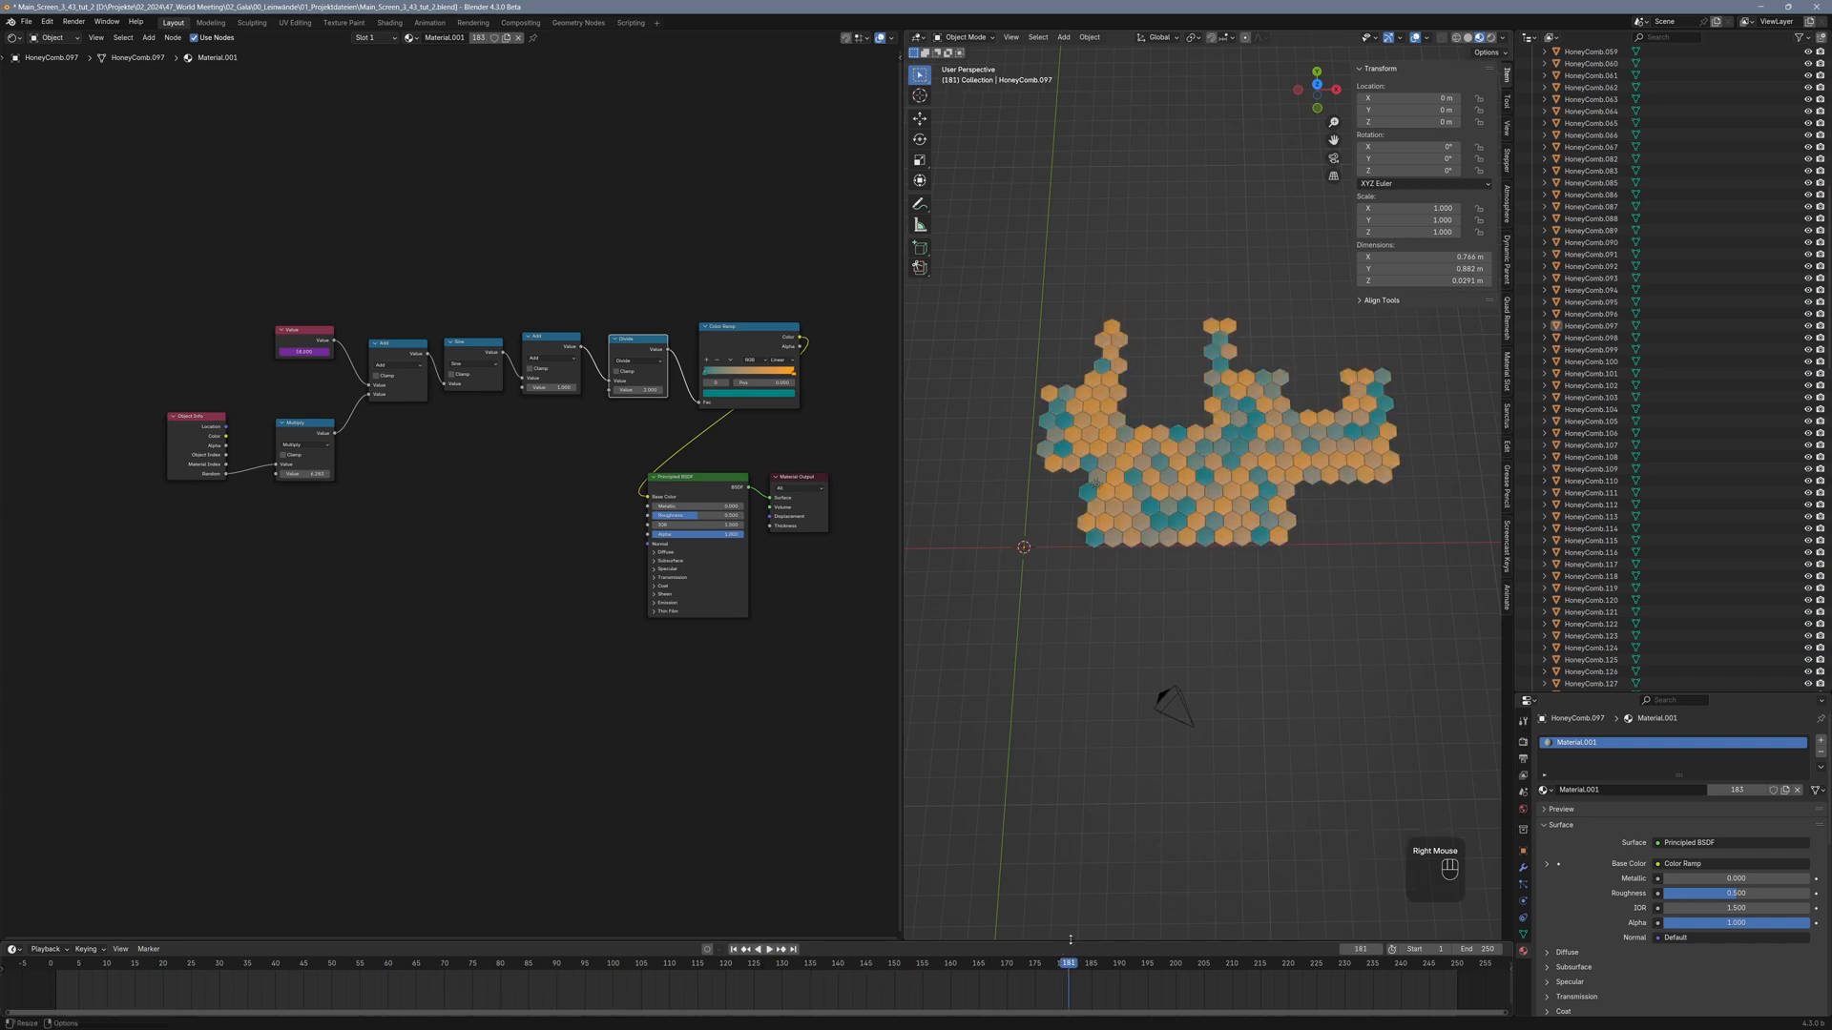
# Jump to an early timeline frame to compare the tiles' teal and amber mix
pyautogui.click(62, 962)
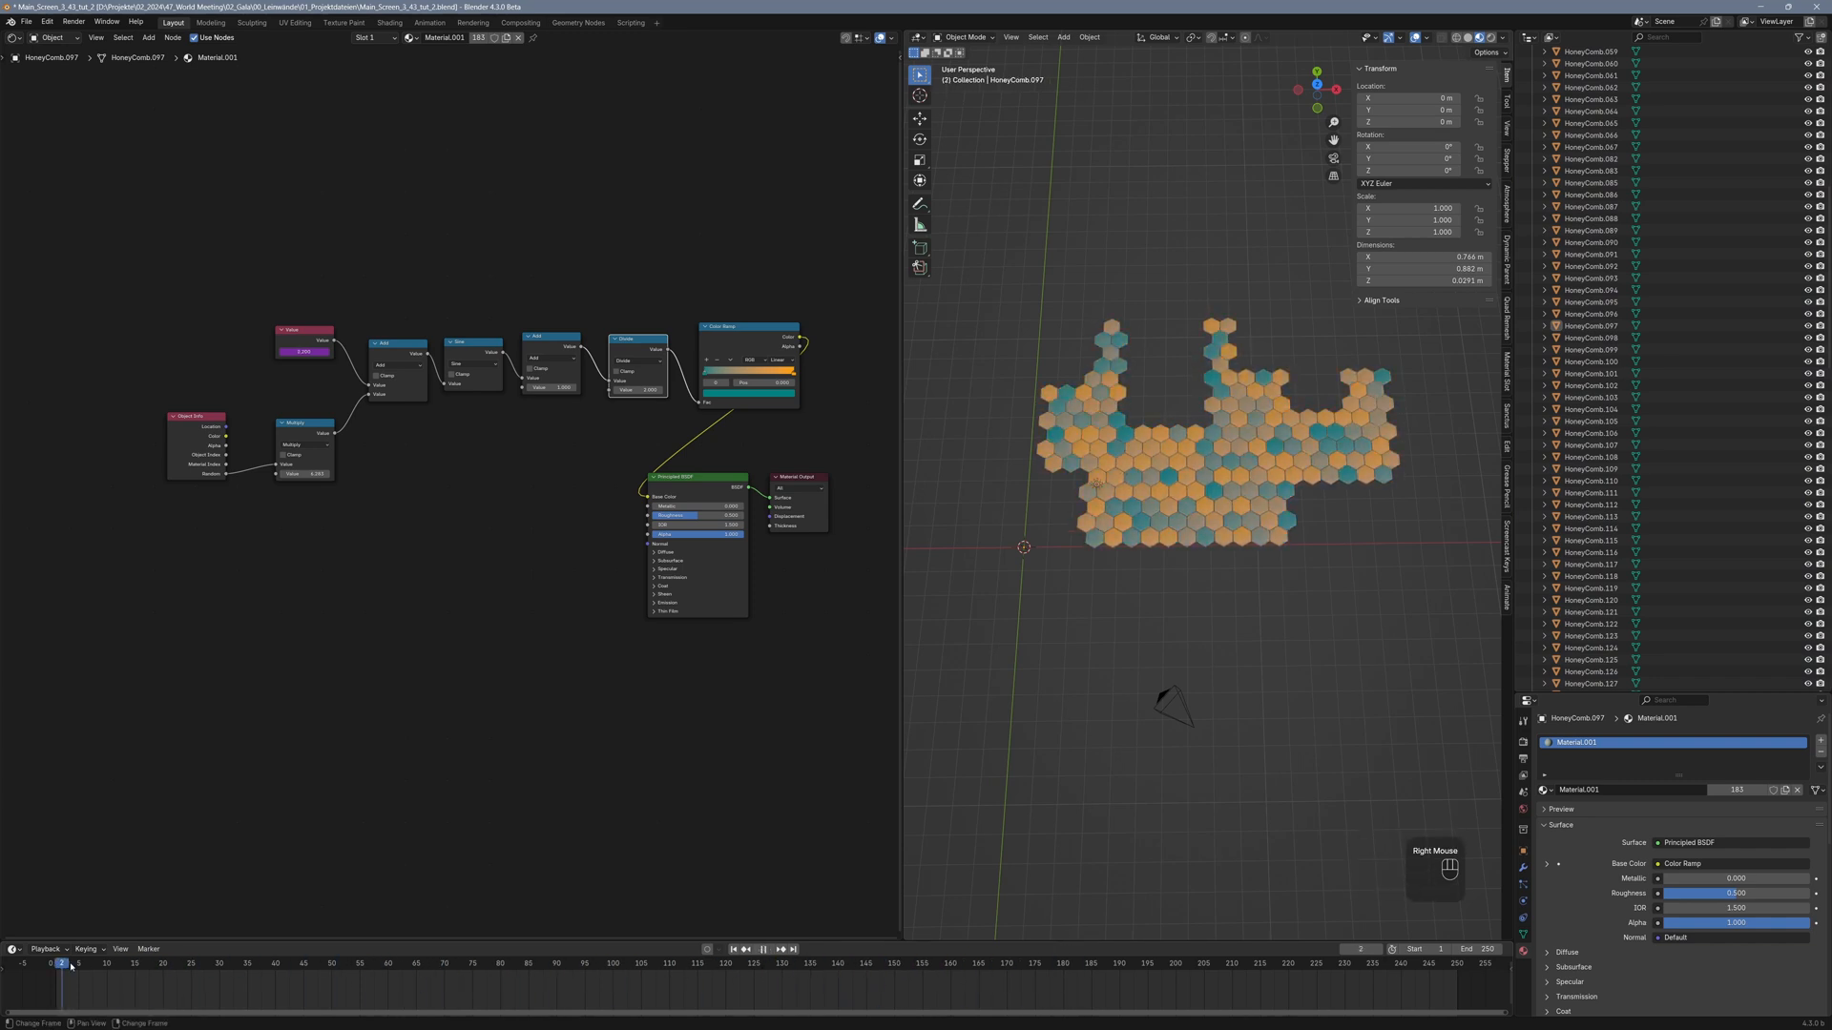